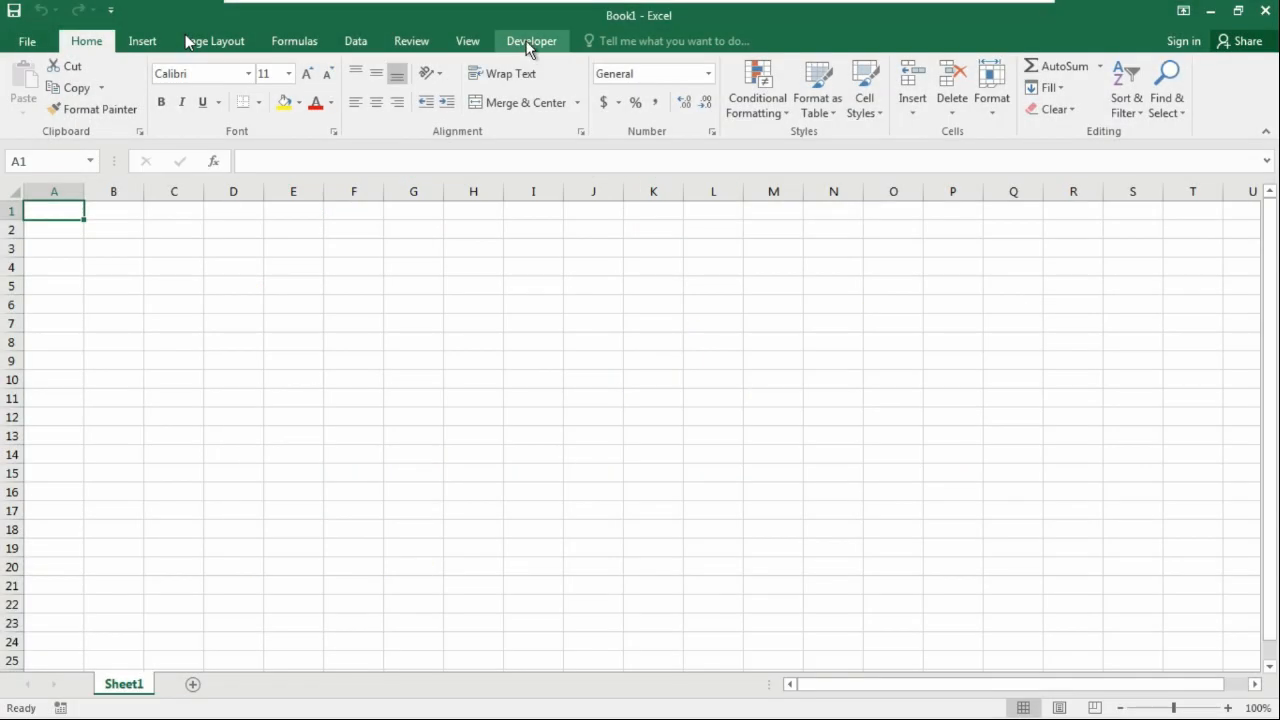
# Launch the Visual Basic editor from the Developer ribbon
pyautogui.click(532, 40)
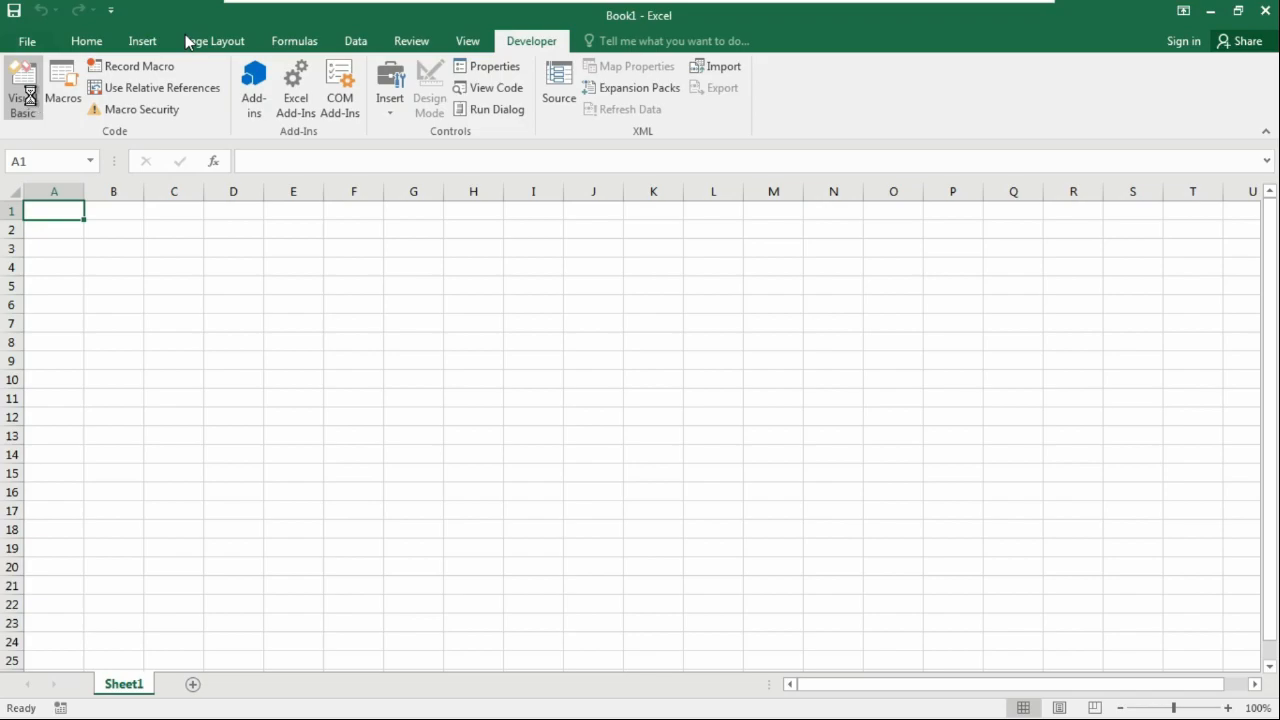
pyautogui.click(22, 88)
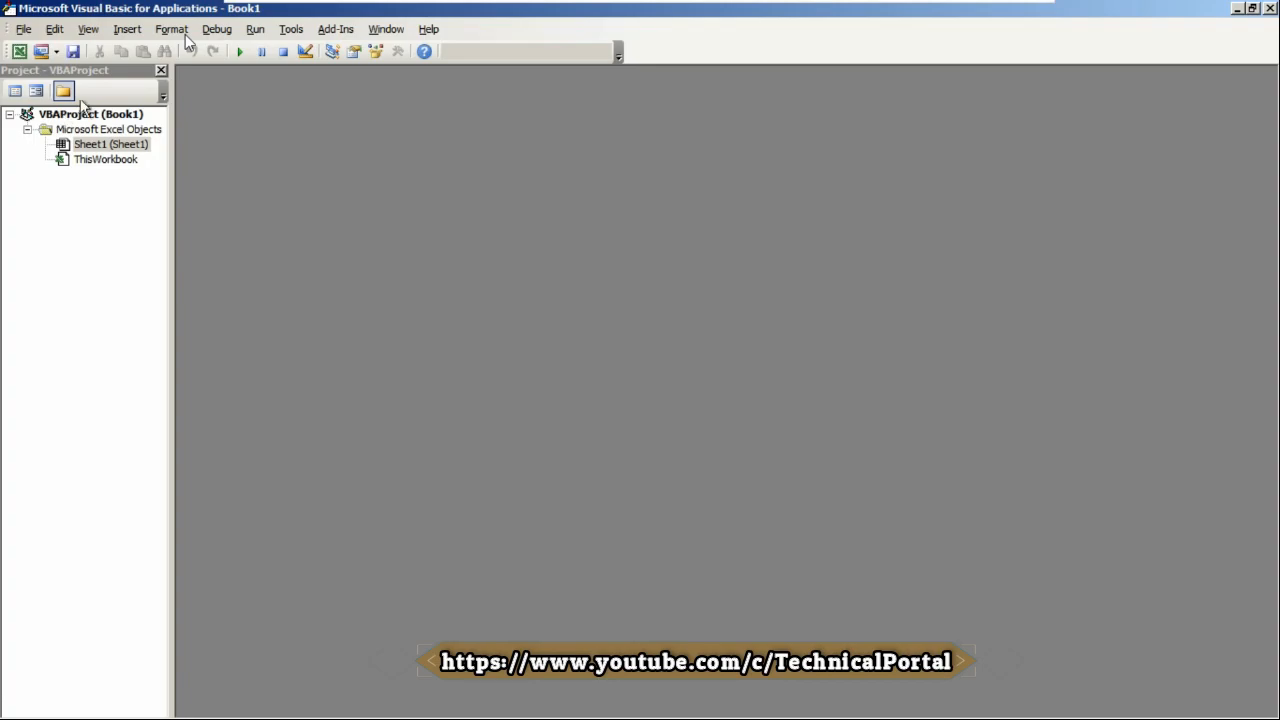
# Insert a new standard module, Module1, into the Book1 project
pyautogui.click(126, 28)
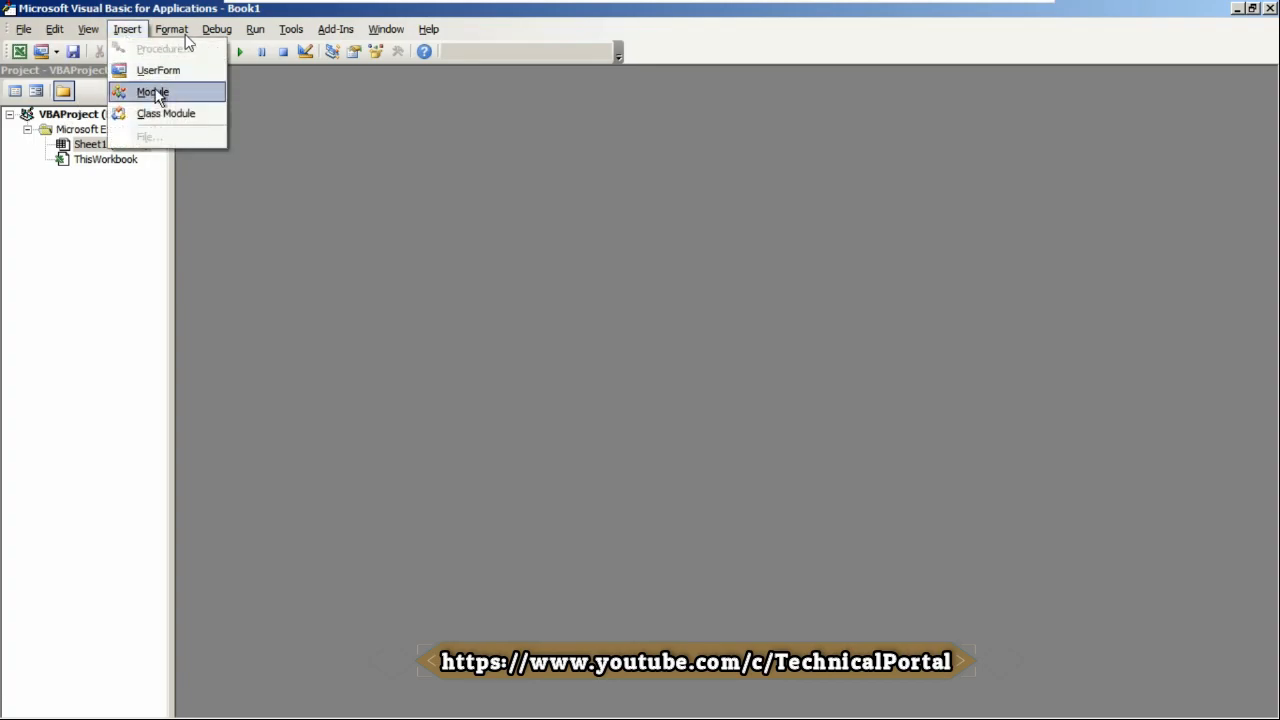
pyautogui.click(152, 92)
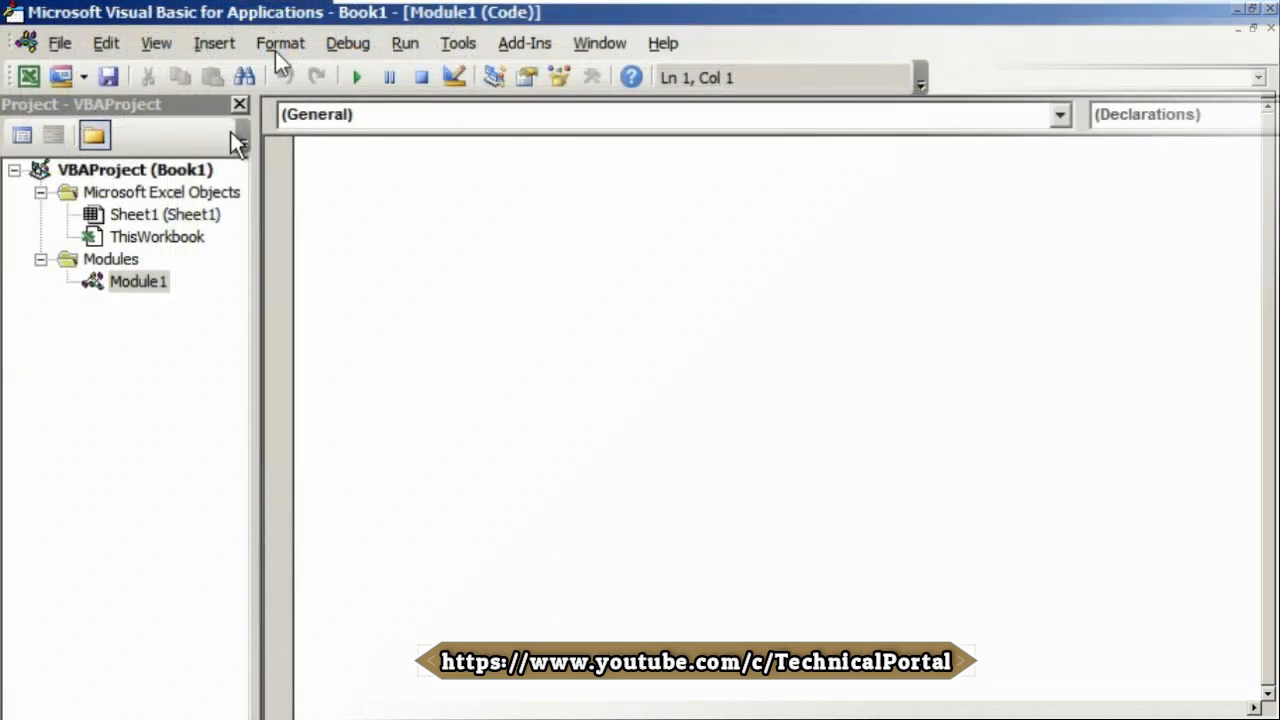
# Write the Sub line for Nested_ForWach_MultiplicationTable so the editor closes it with End Sub
pyautogui.write('sub')
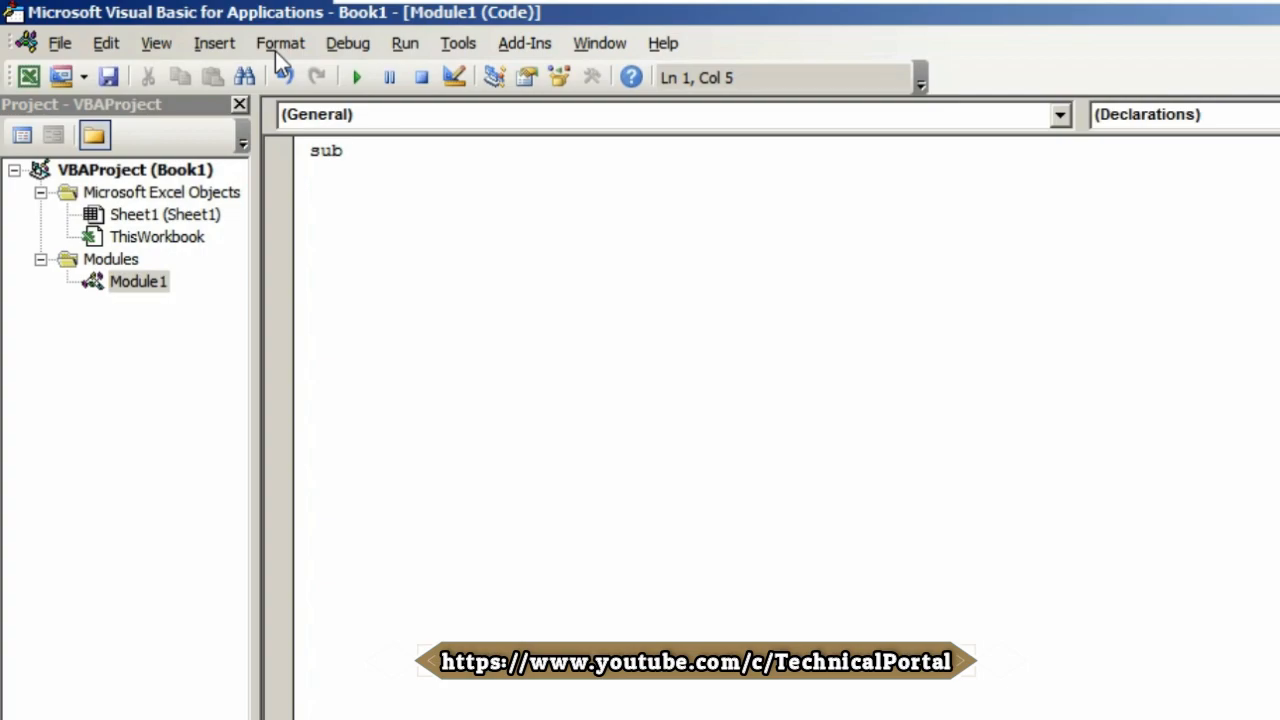
pyautogui.write('Nested')
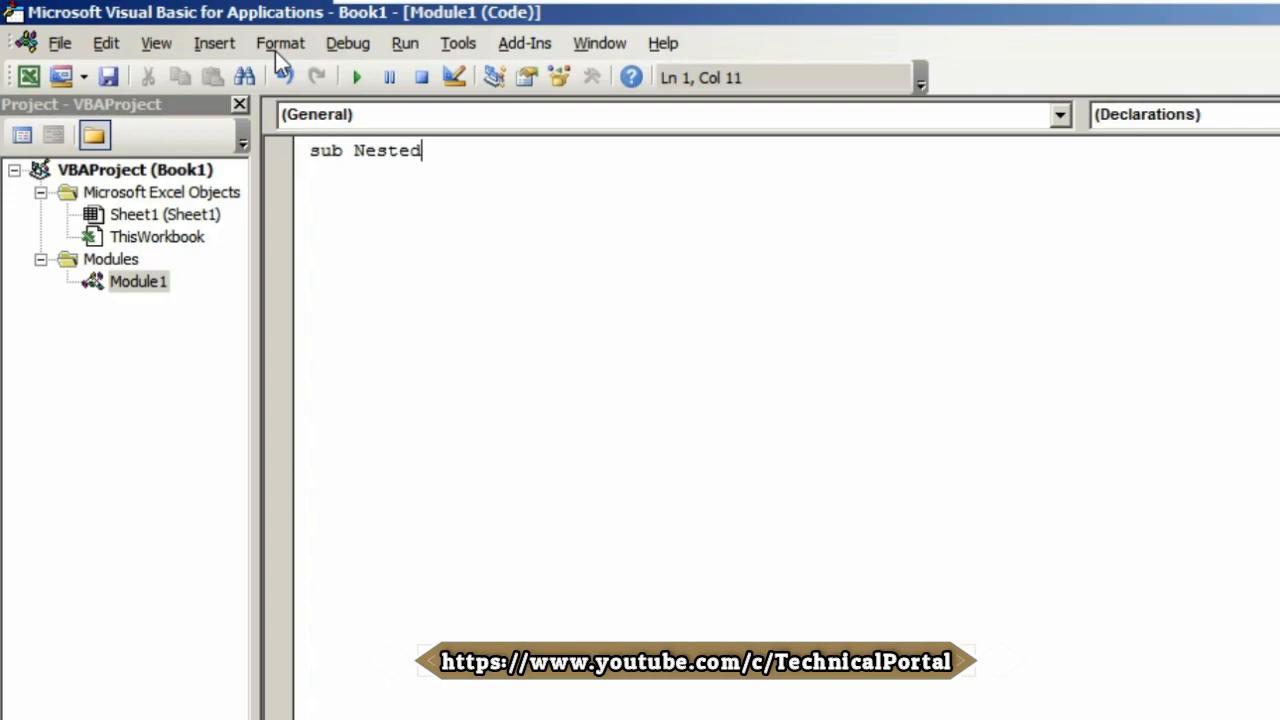
pyautogui.write('_ForWach_Multip')
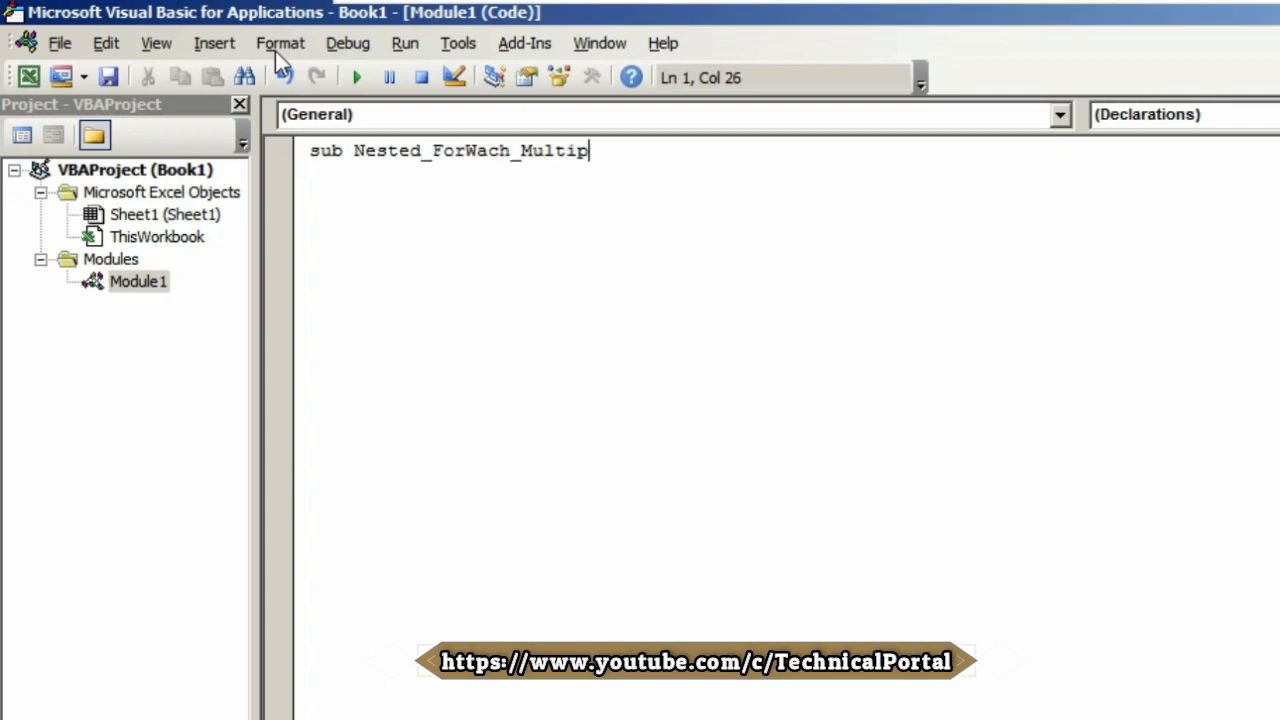
pyautogui.write('licatio')
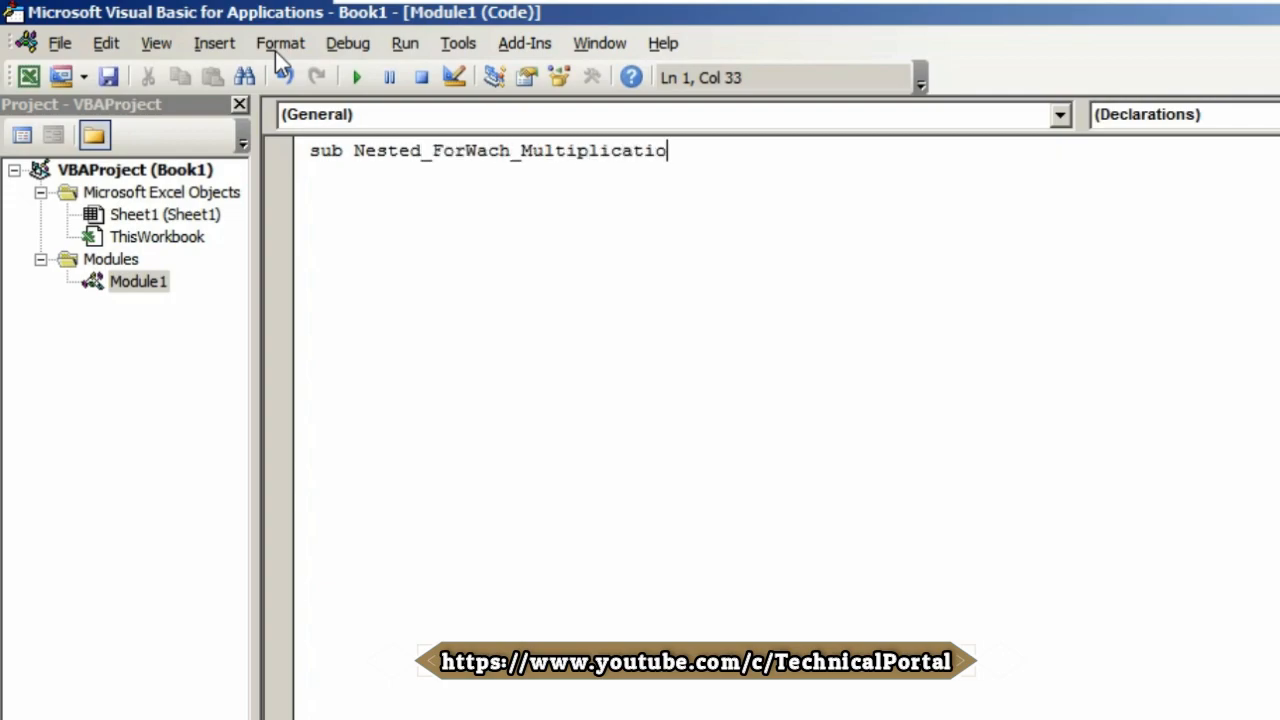
pyautogui.write('nTable(')
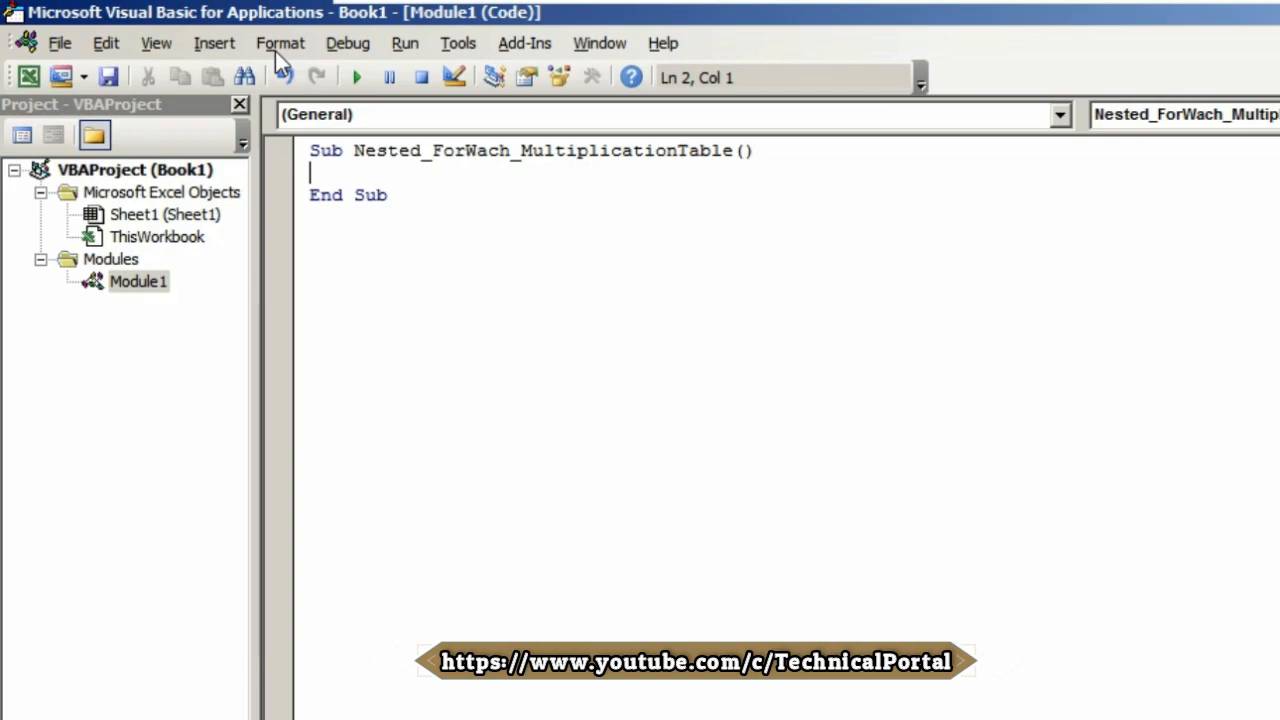
# Declare 'Dim row As Integer, col As Integer' as the procedure's first line
pyautogui.write('dim')
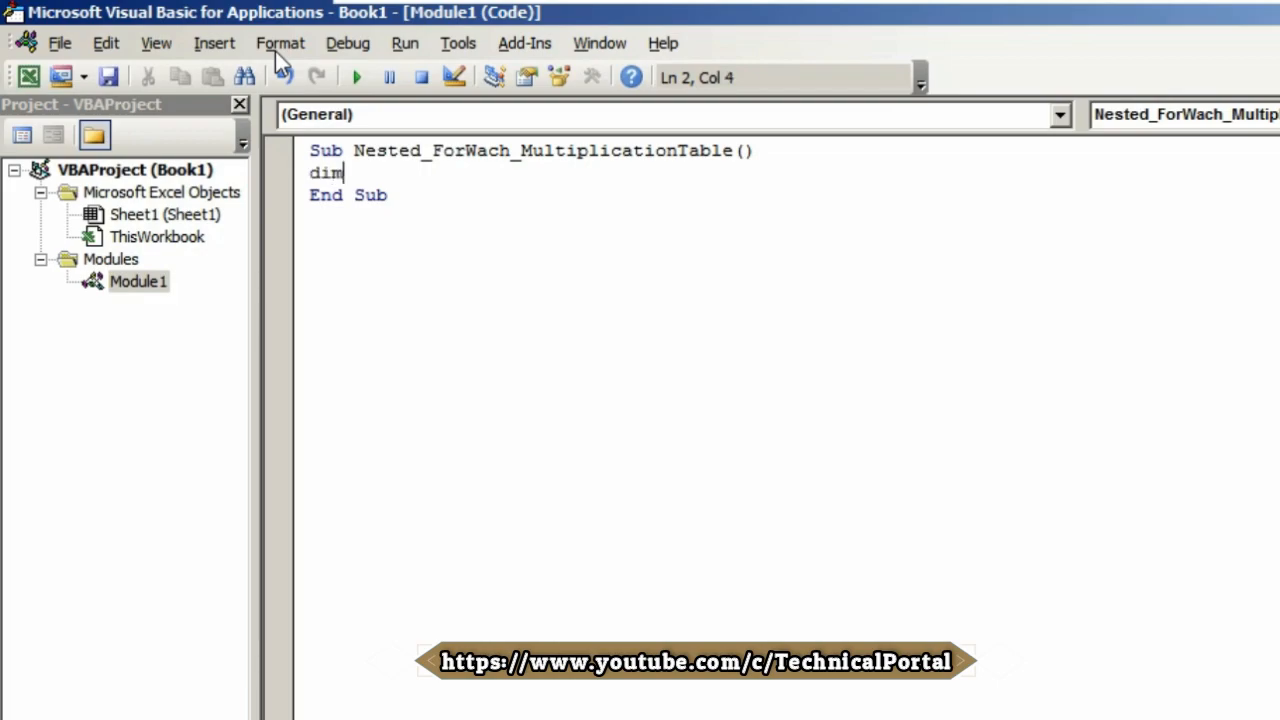
pyautogui.write('row')
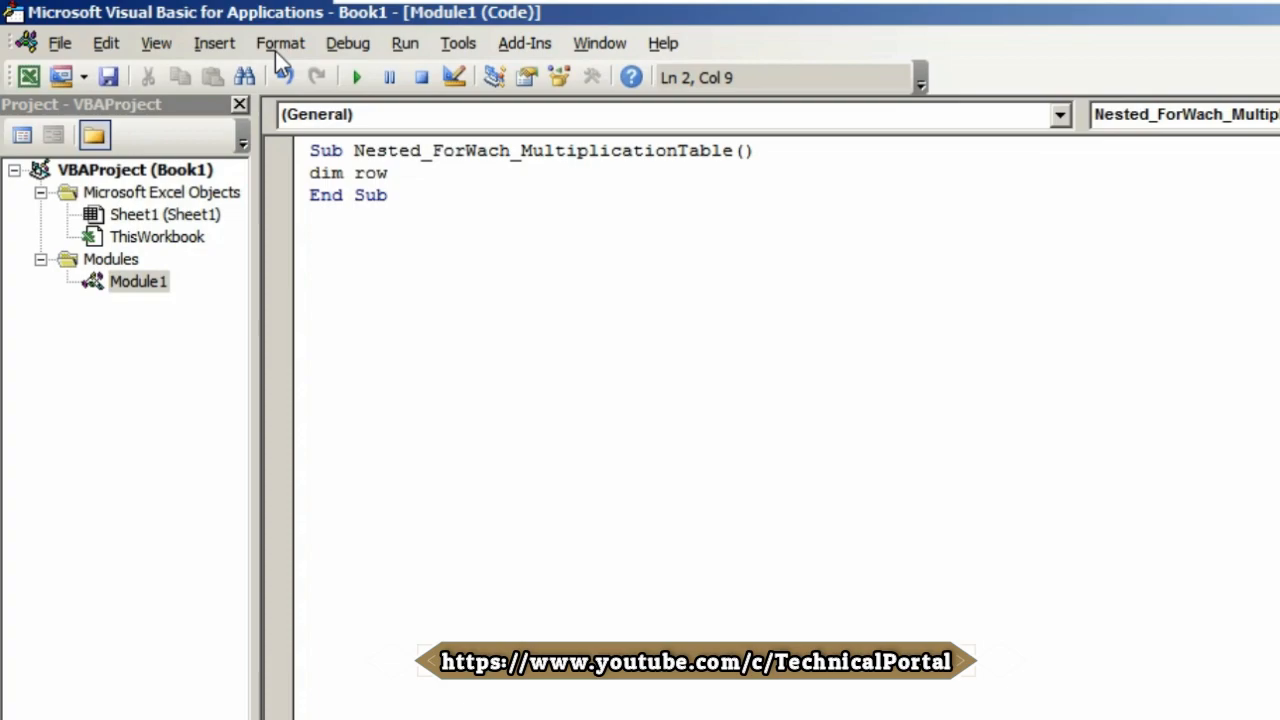
pyautogui.write('as i')
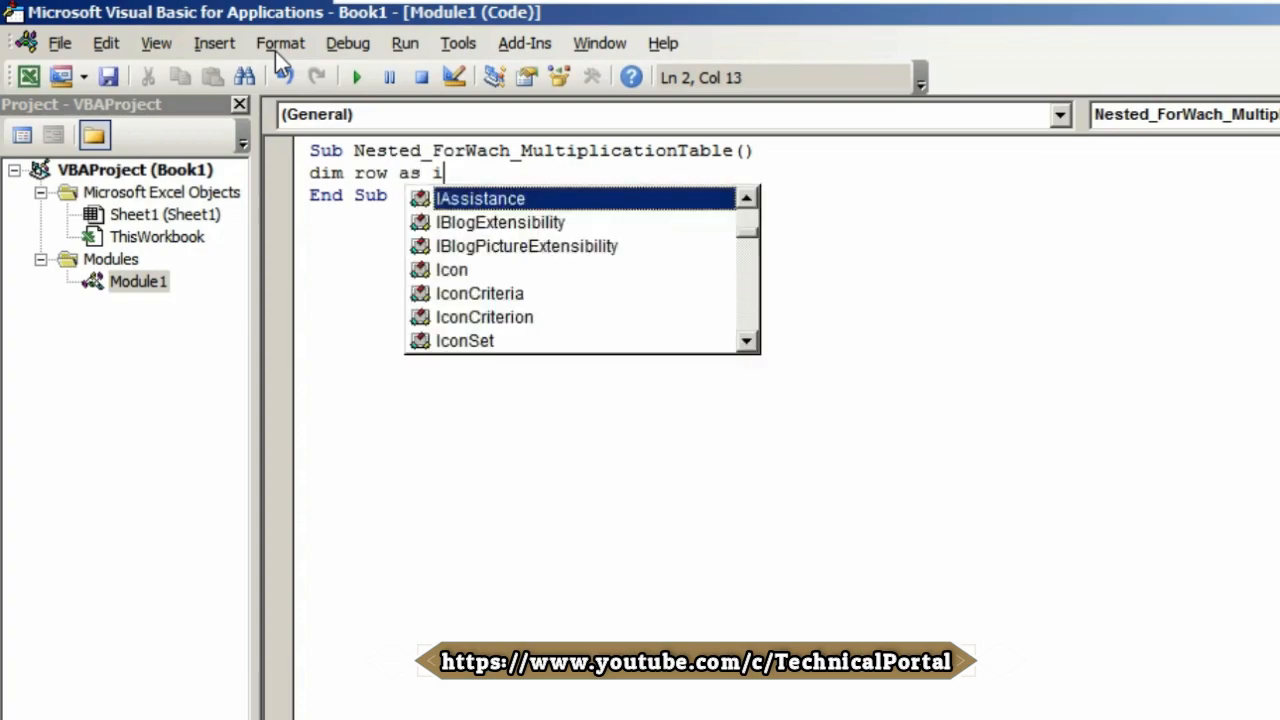
pyautogui.write('nt')
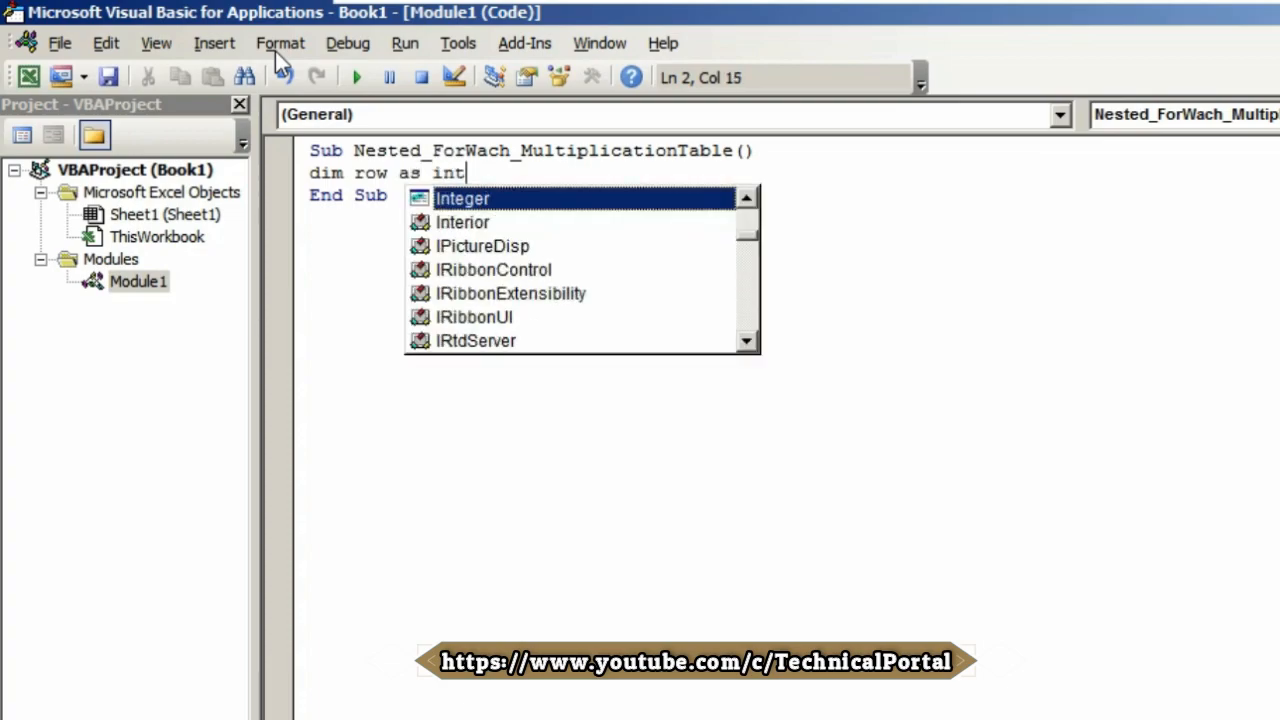
pyautogui.press('Tab')
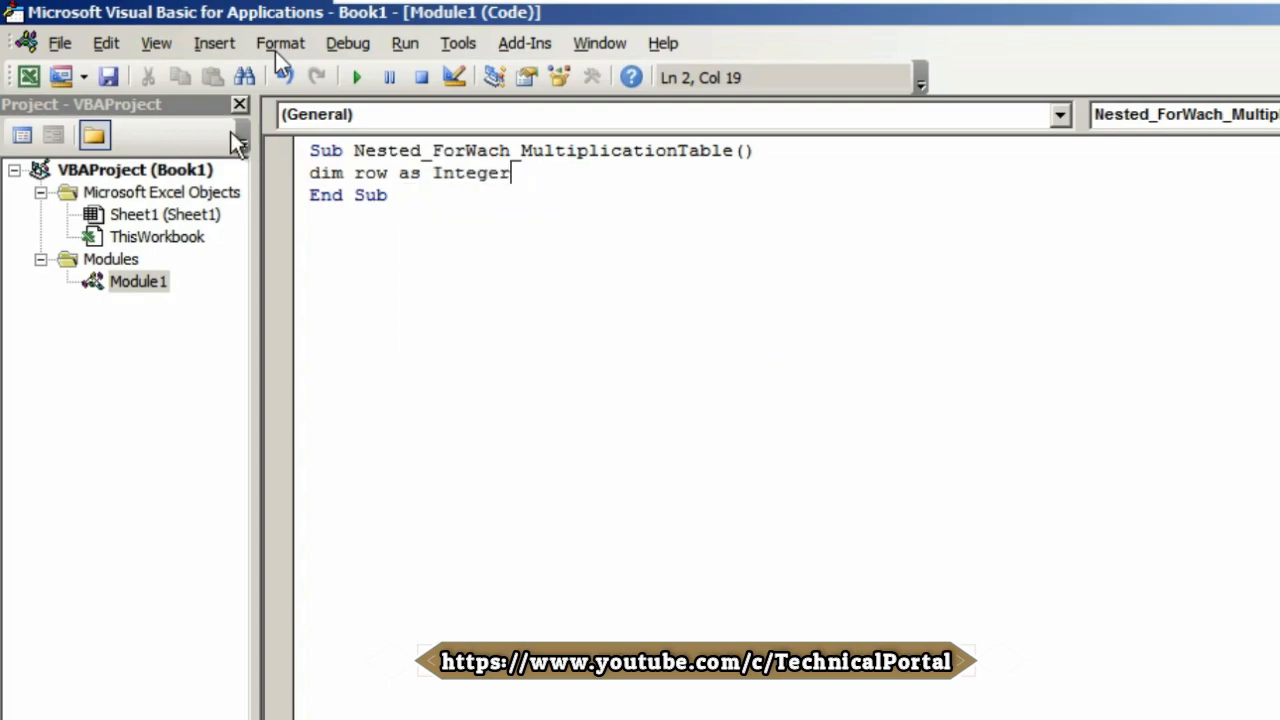
pyautogui.write(',')
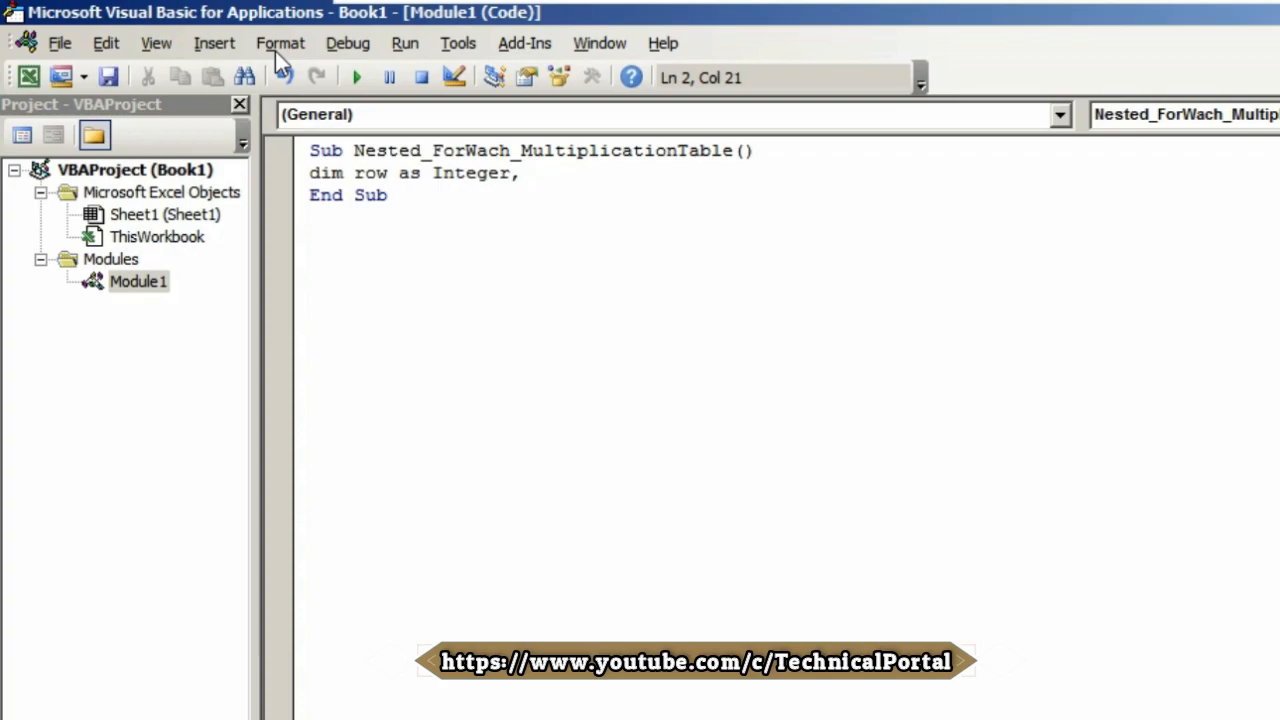
pyautogui.write('col')
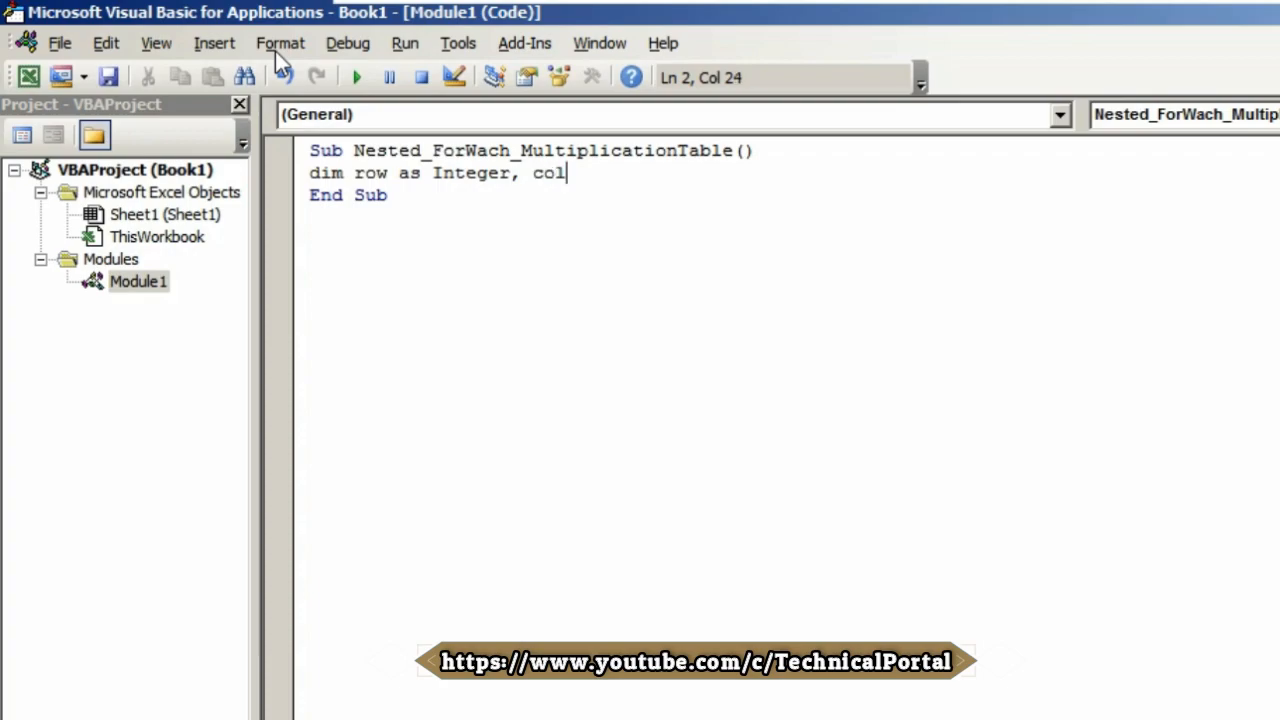
pyautogui.write('as')
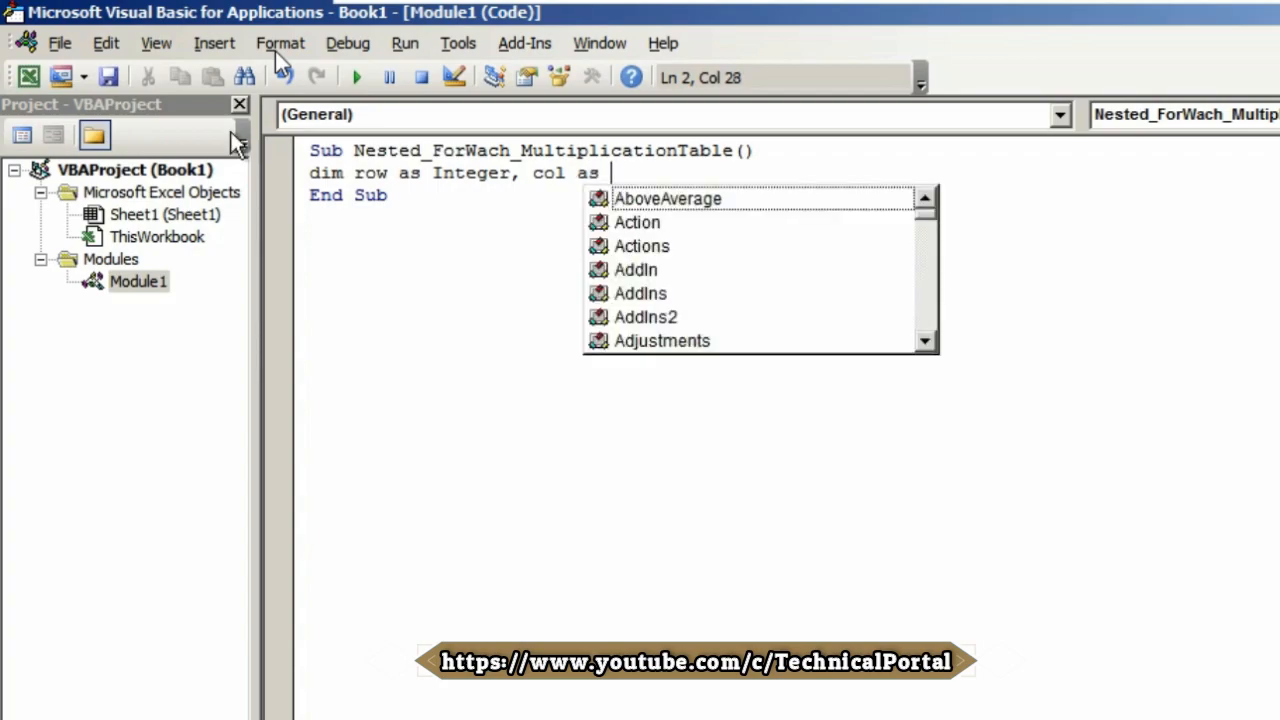
pyautogui.write('in')
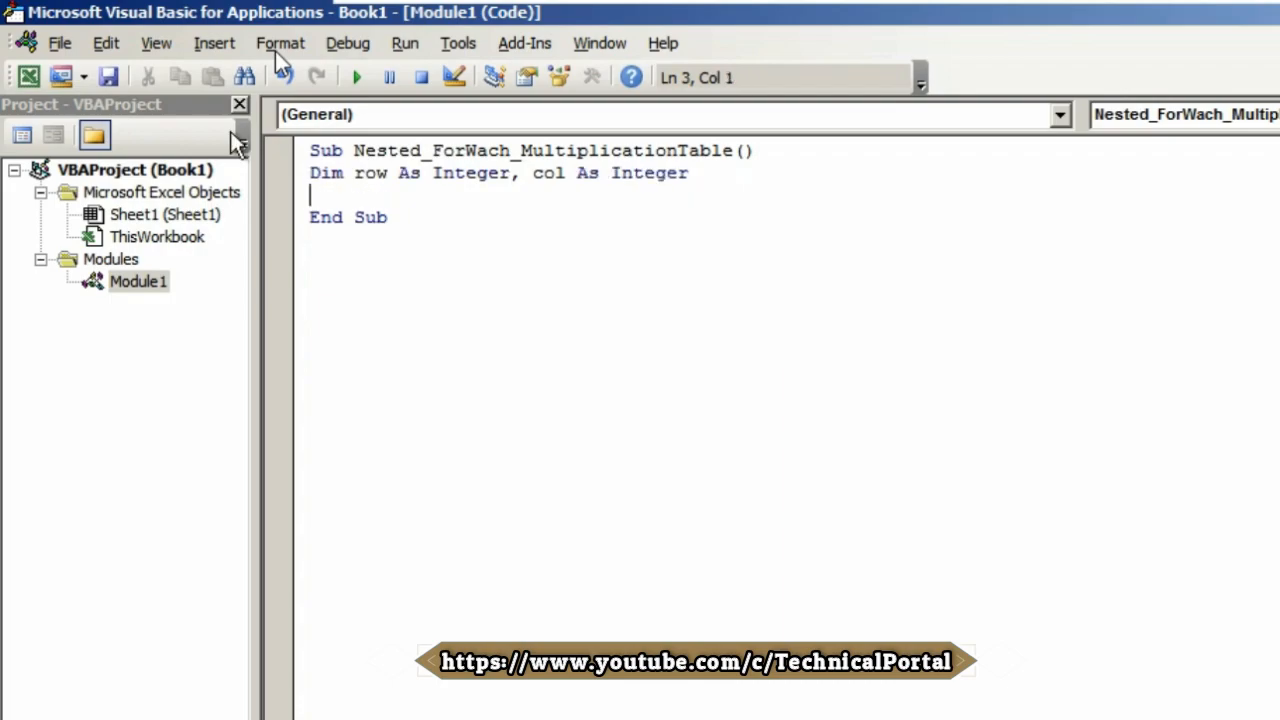
# Write nested loops 'For row = 1 To 10' and 'For col = 1 To 10'
pyautogui.write('for row')
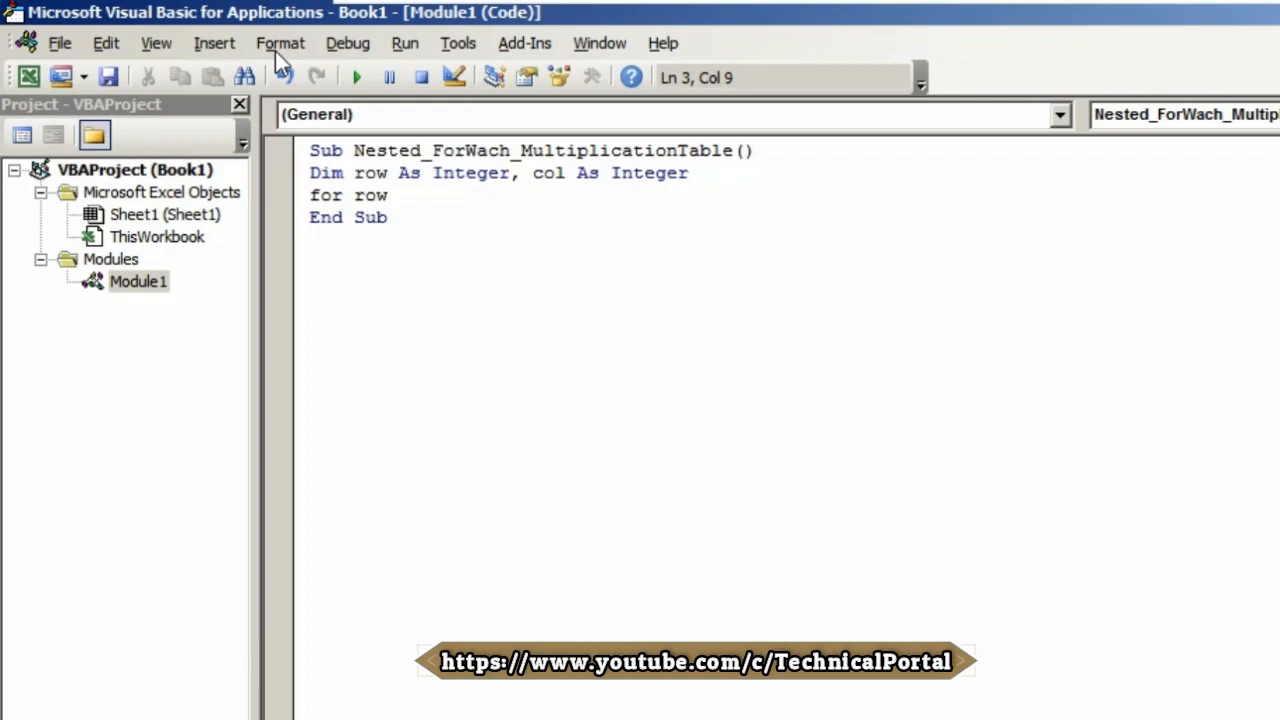
pyautogui.write('= 1 to')
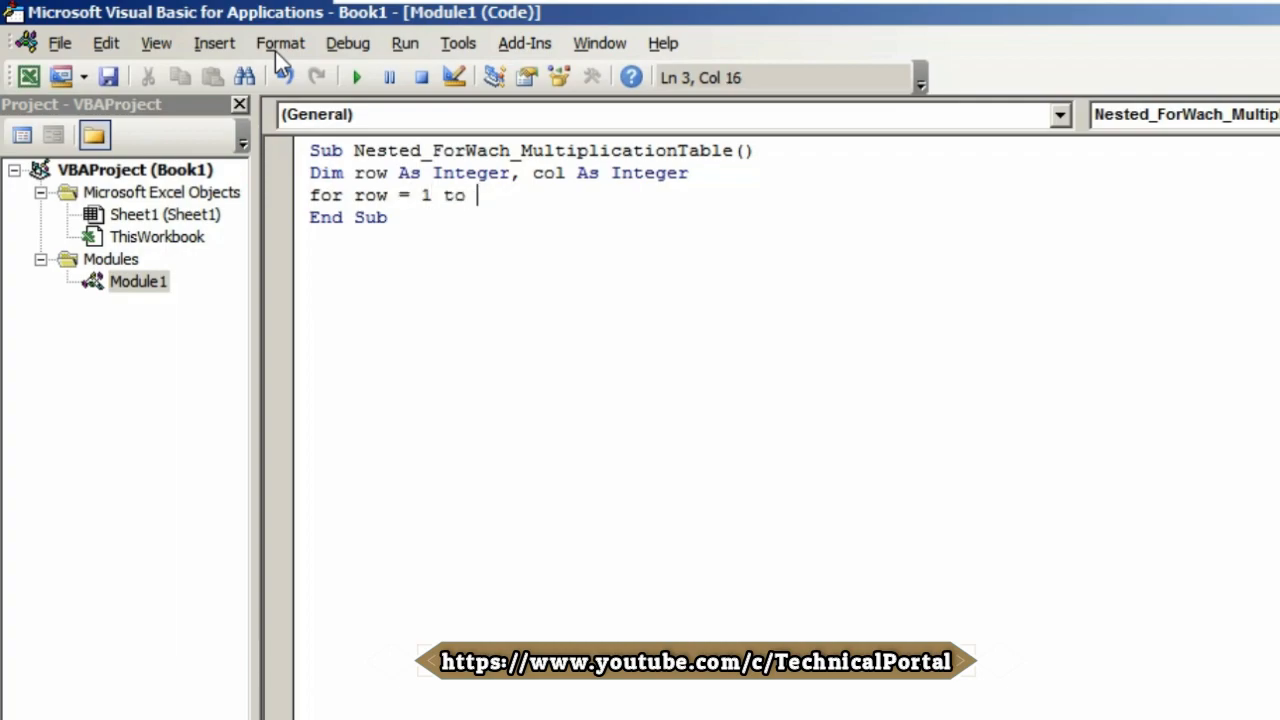
pyautogui.write('10')
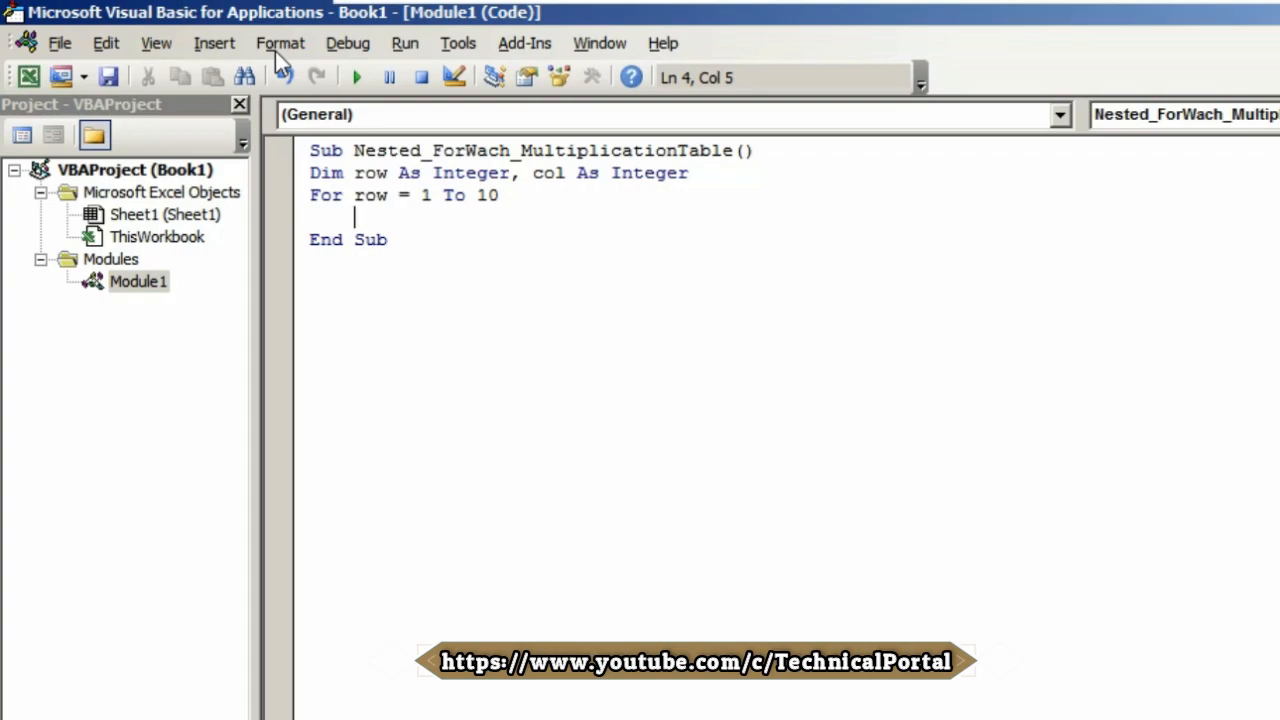
pyautogui.write('for col =')
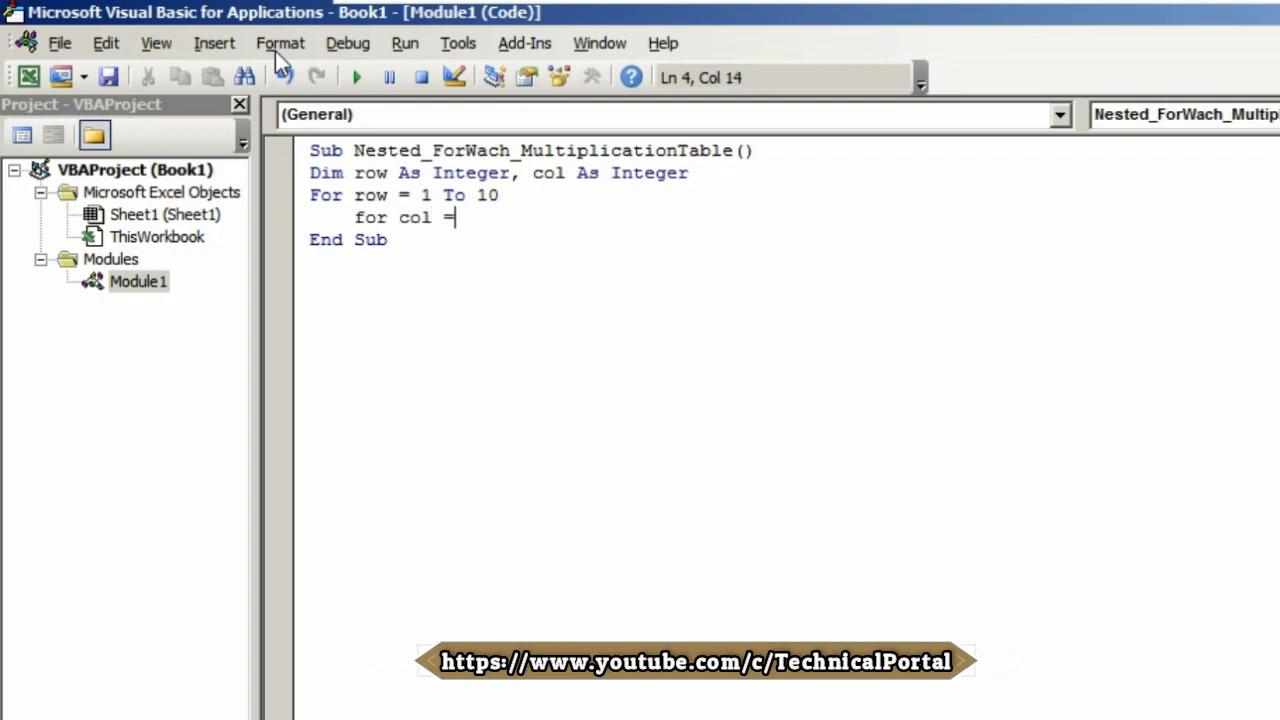
pyautogui.write('1 to')
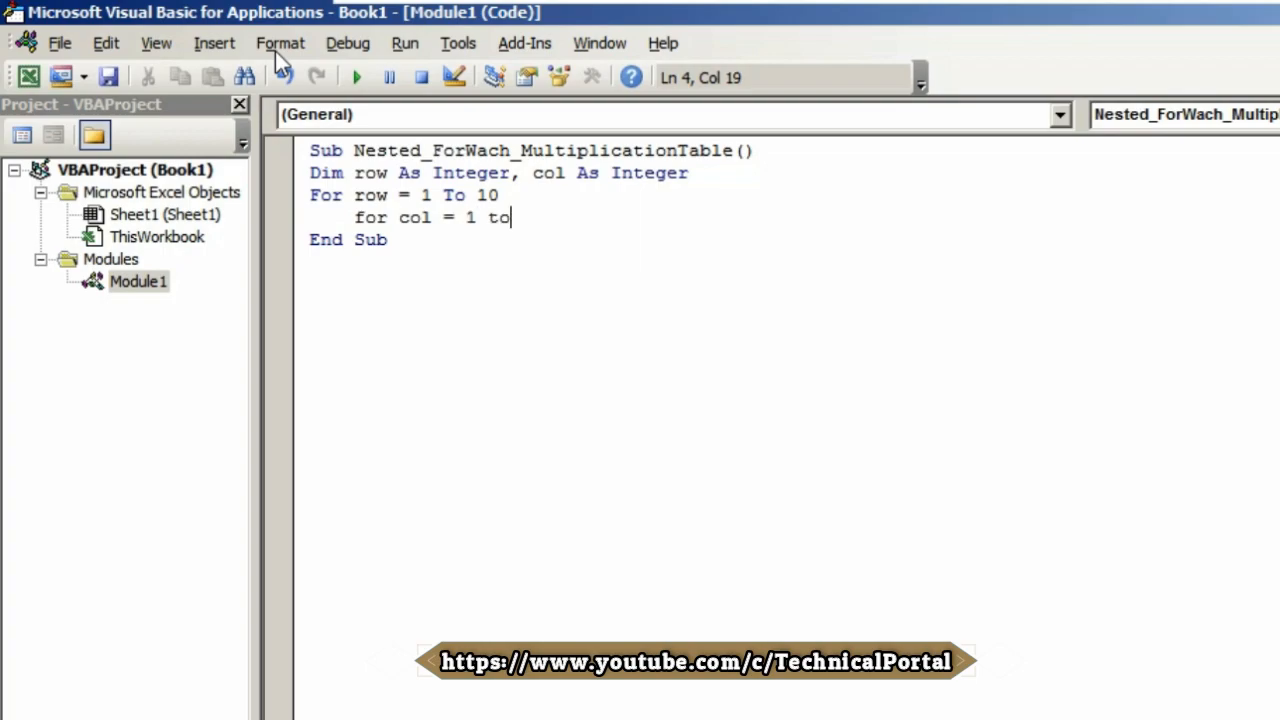
pyautogui.write('10')
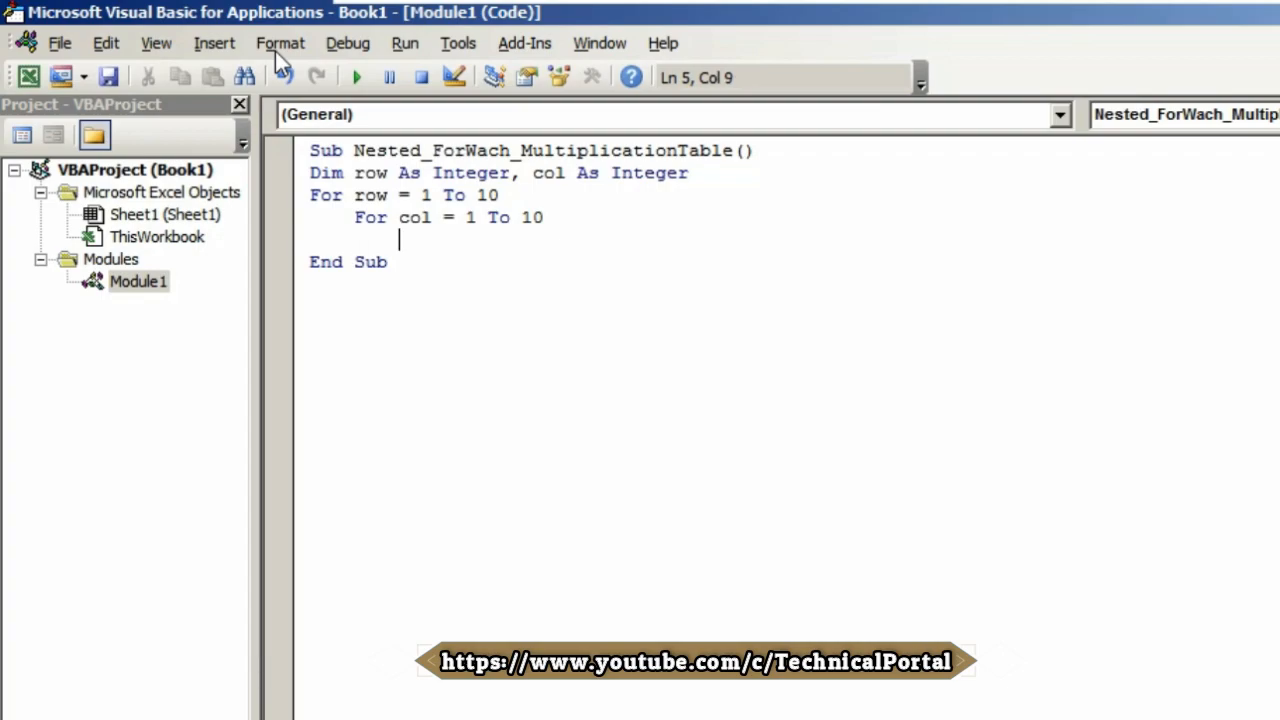
# Add the body line Cells(row + 1, col + 1).Value = row * col
pyautogui.write('cells')
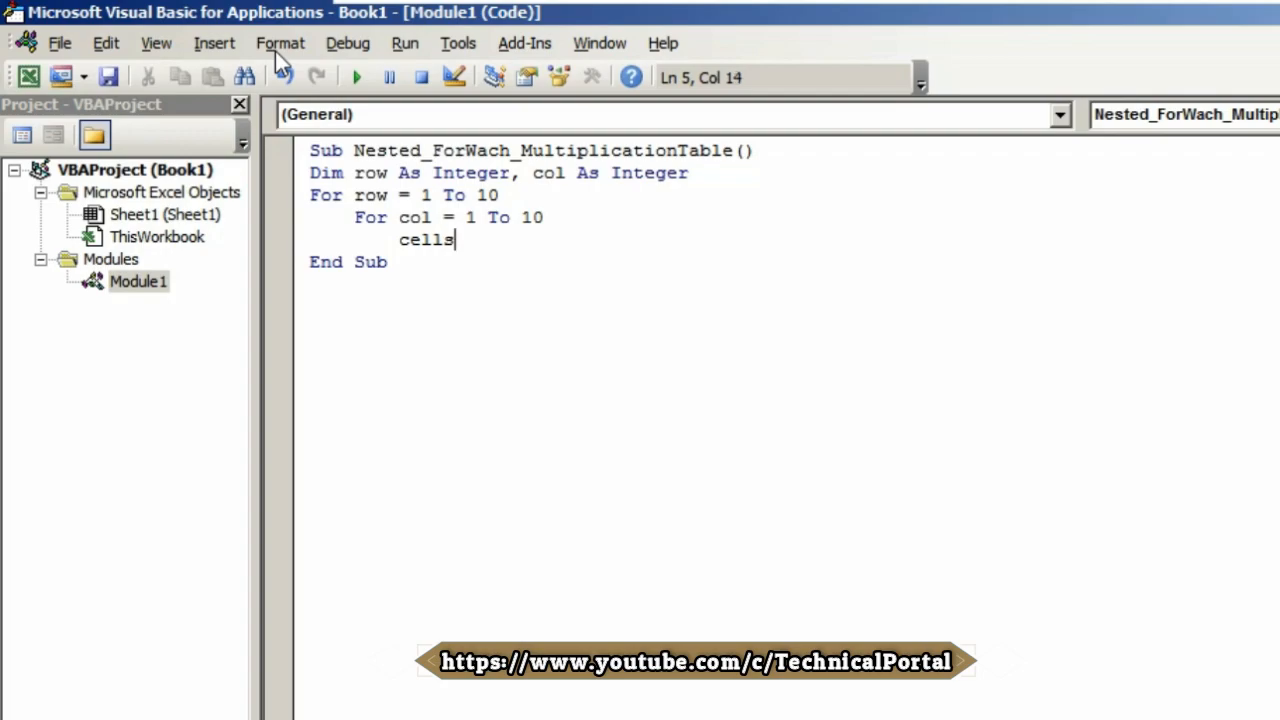
pyautogui.write('(row')
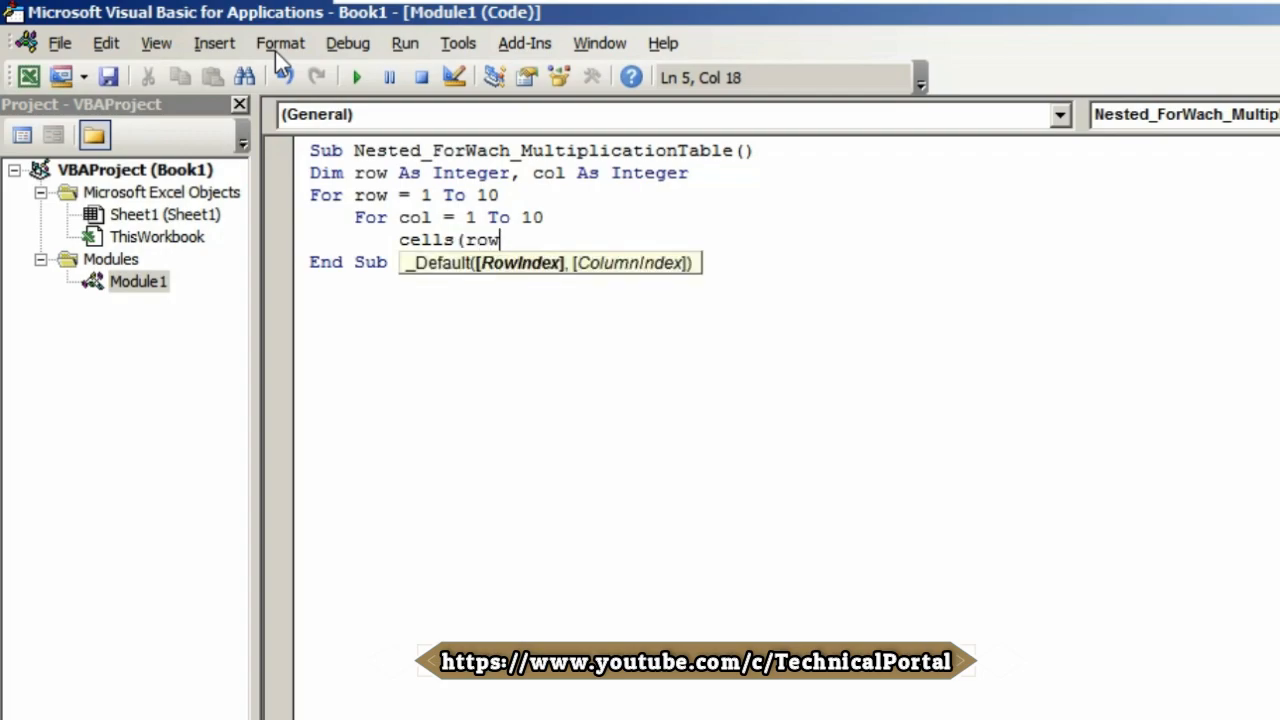
pyautogui.write('+')
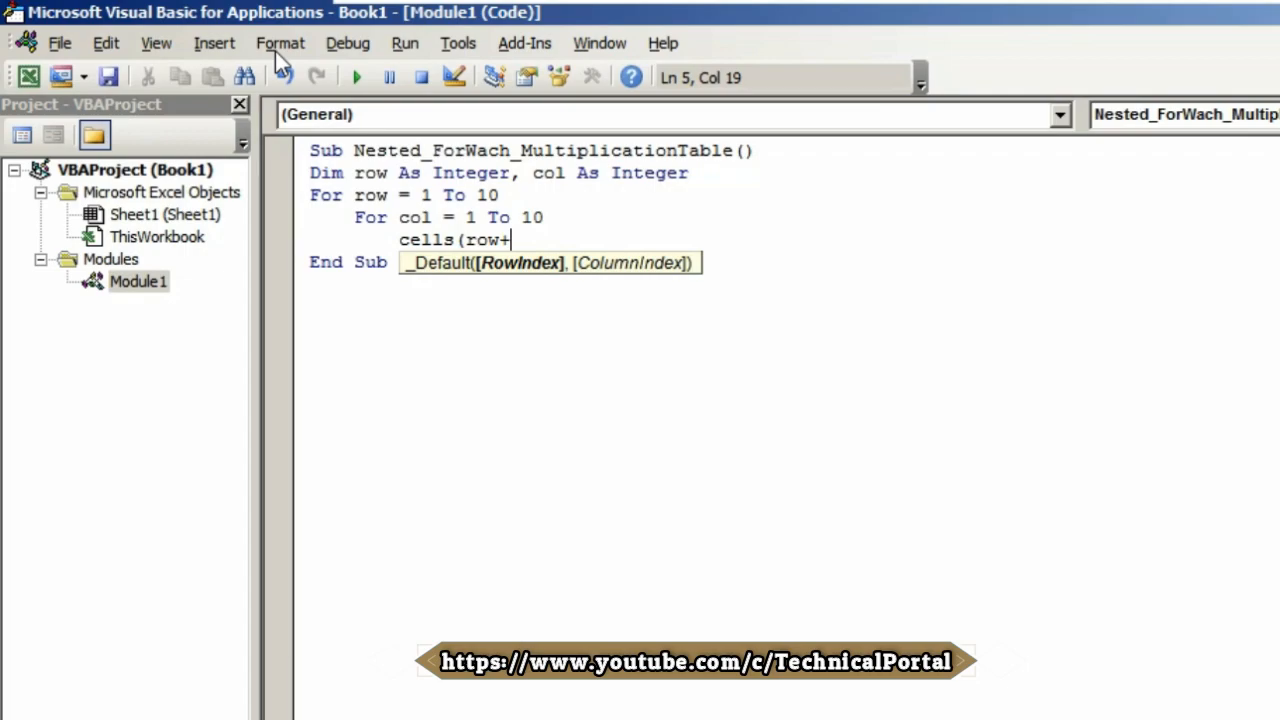
pyautogui.write('1, col +')
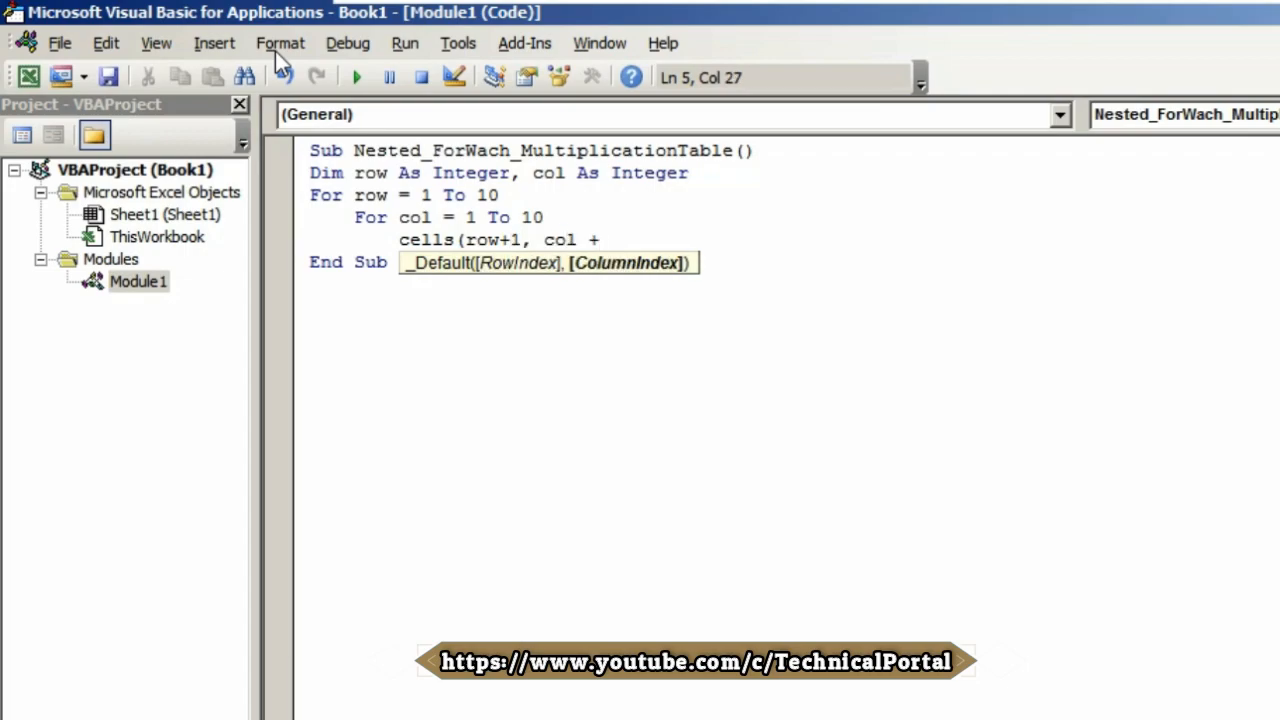
pyautogui.write('1)')
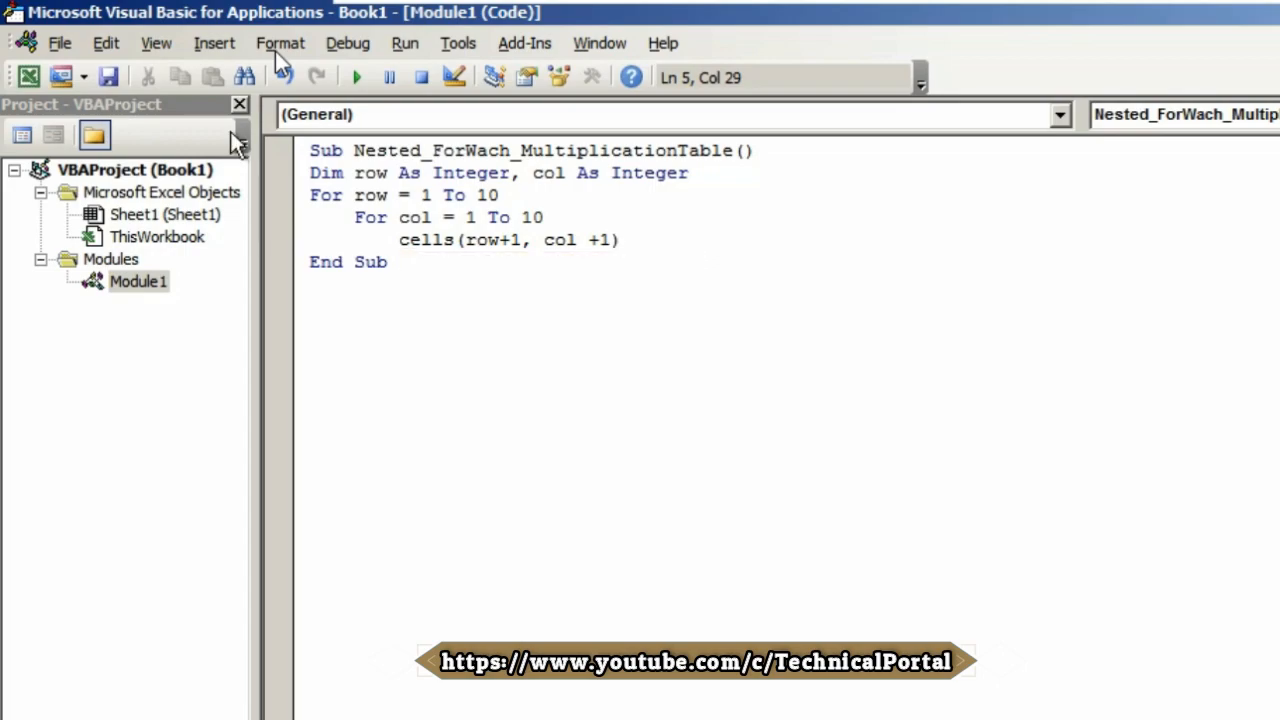
pyautogui.write('.va')
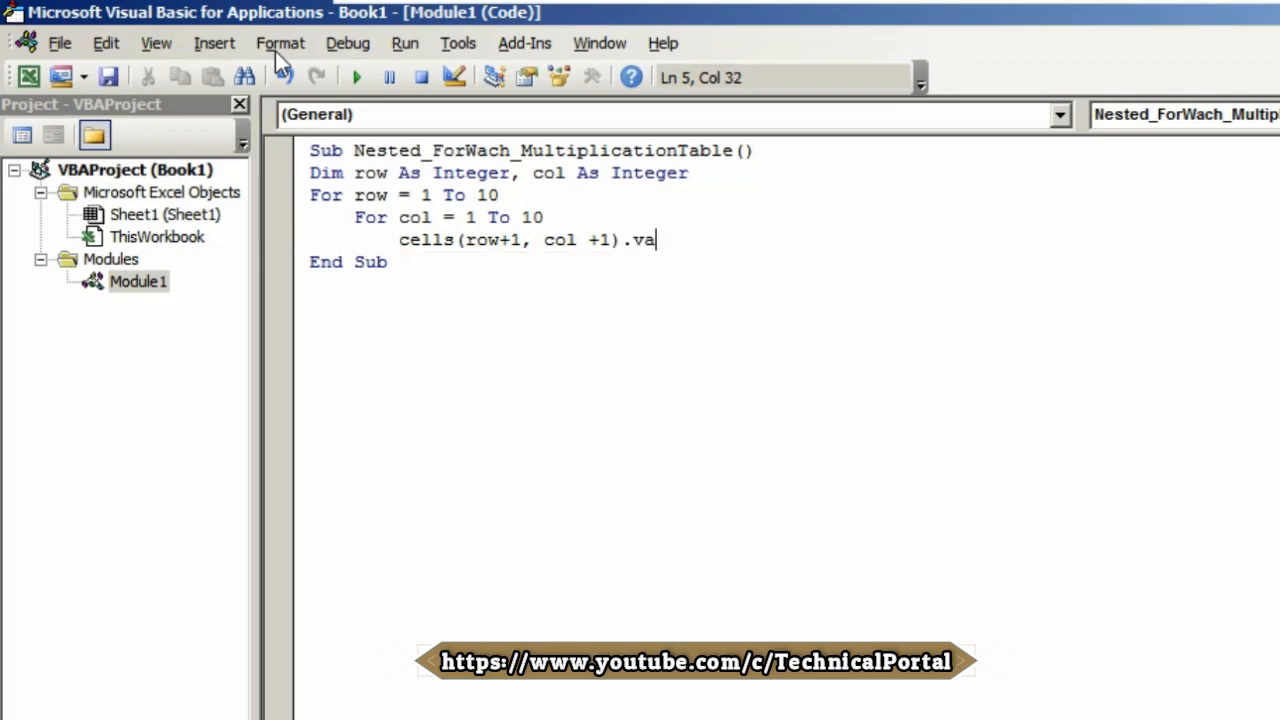
pyautogui.write('lue')
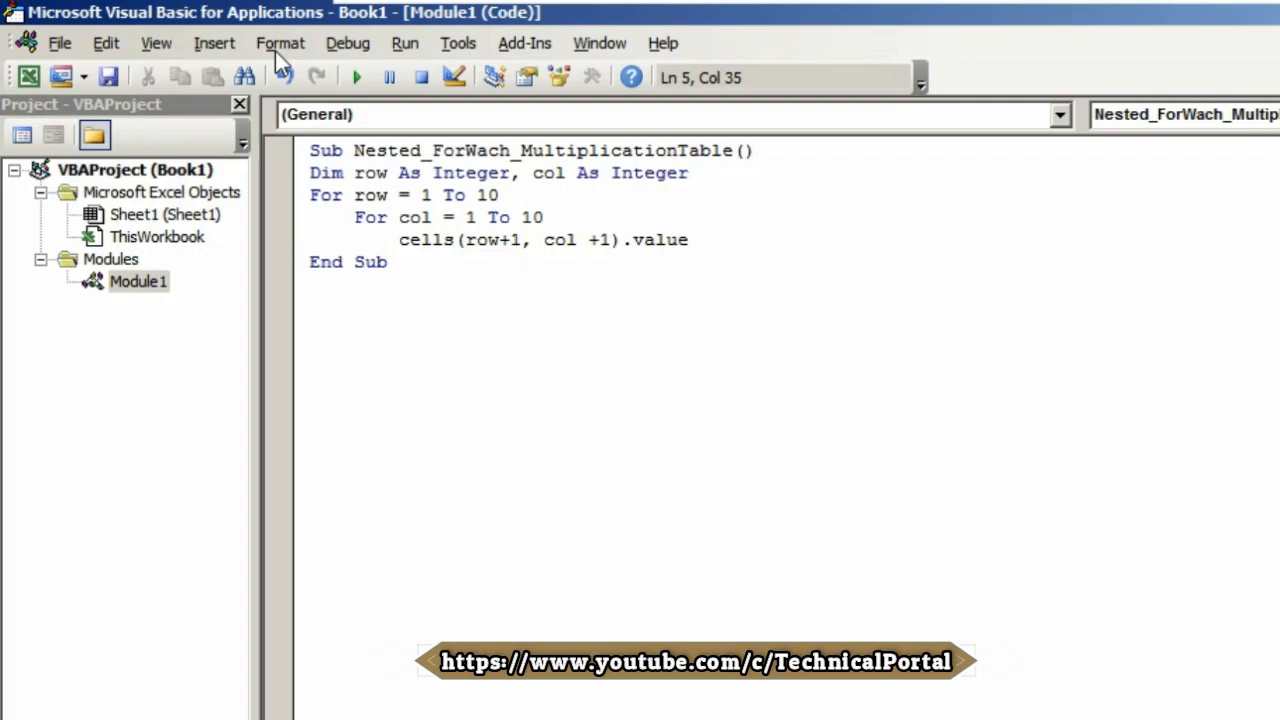
pyautogui.write('=r')
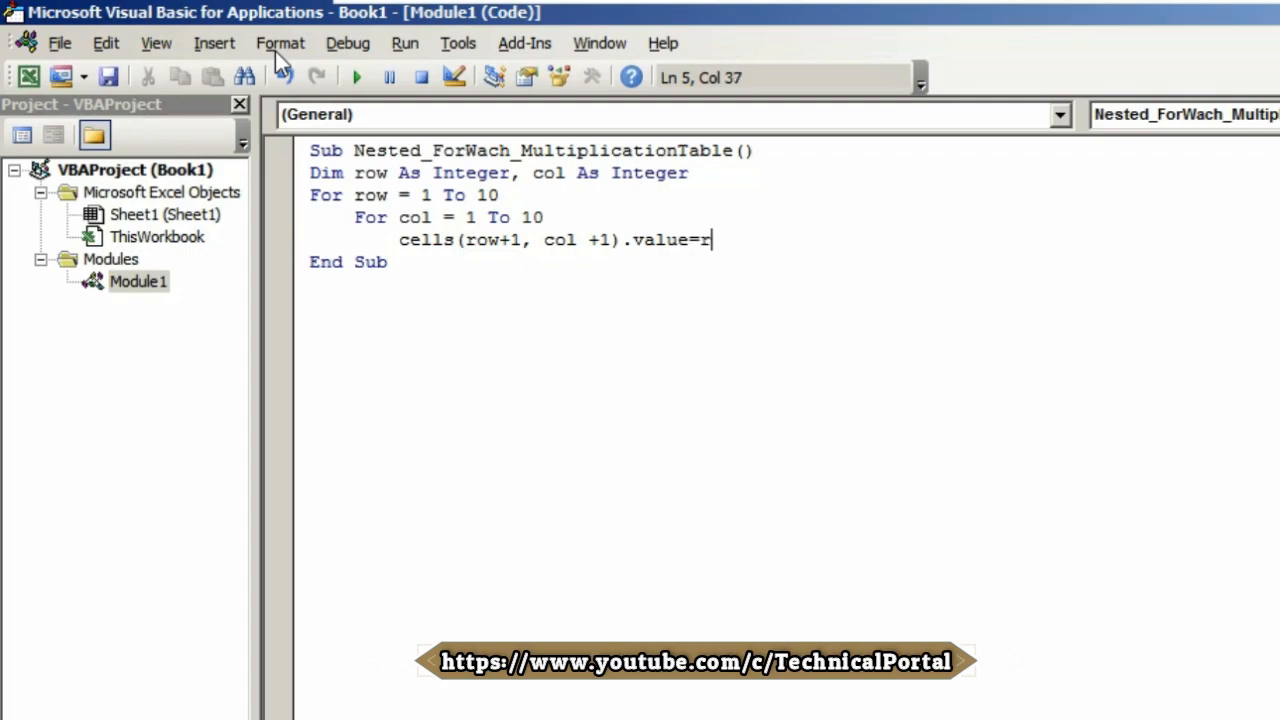
pyautogui.write('ow')
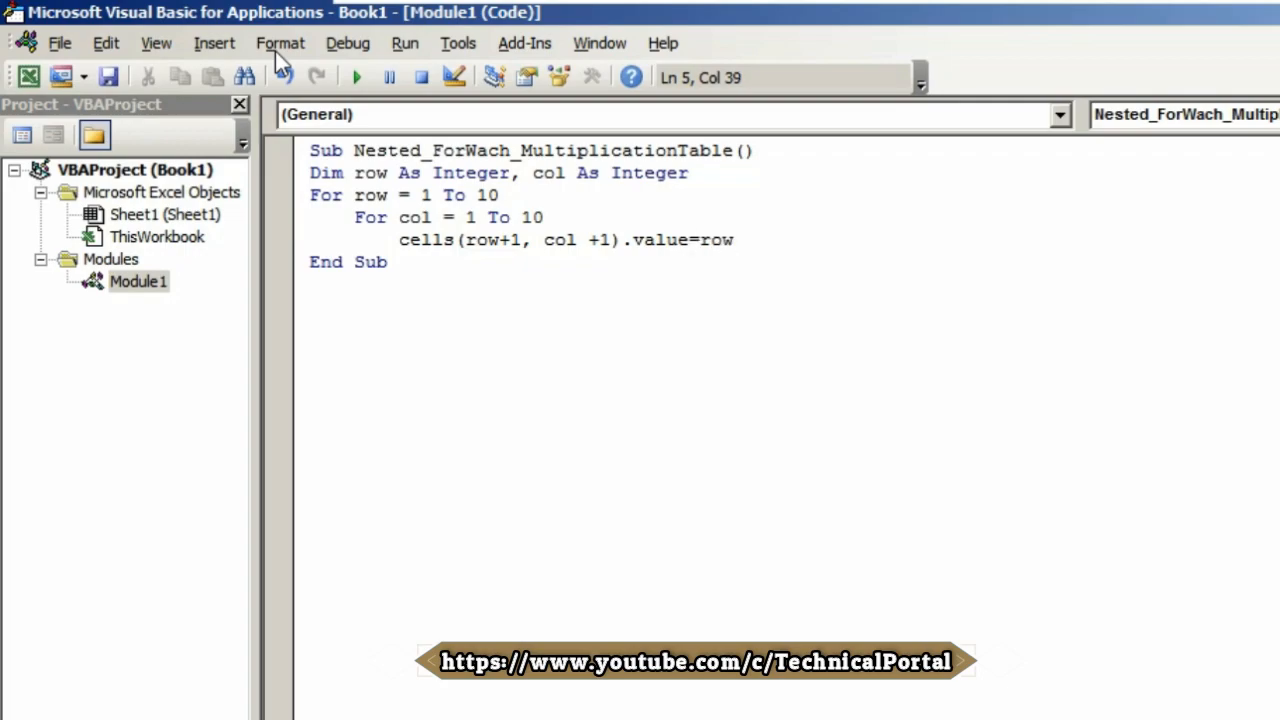
pyautogui.write('*col')
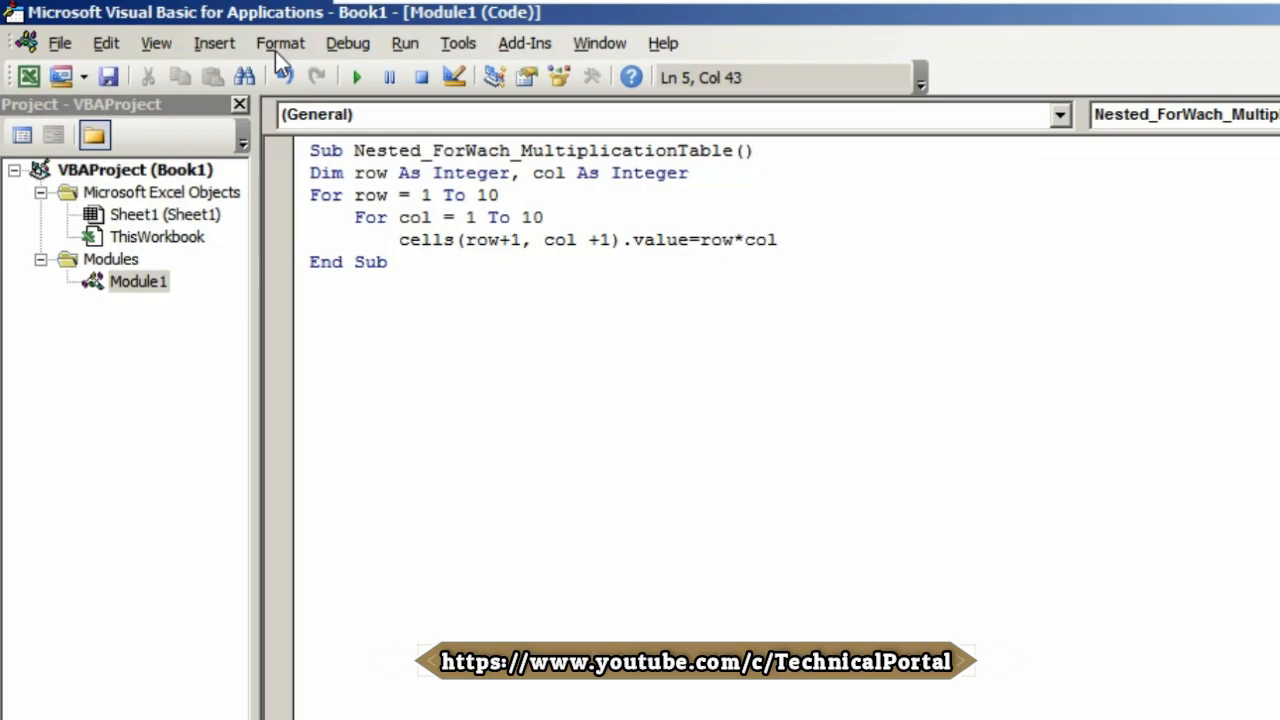
pyautogui.press('enter')
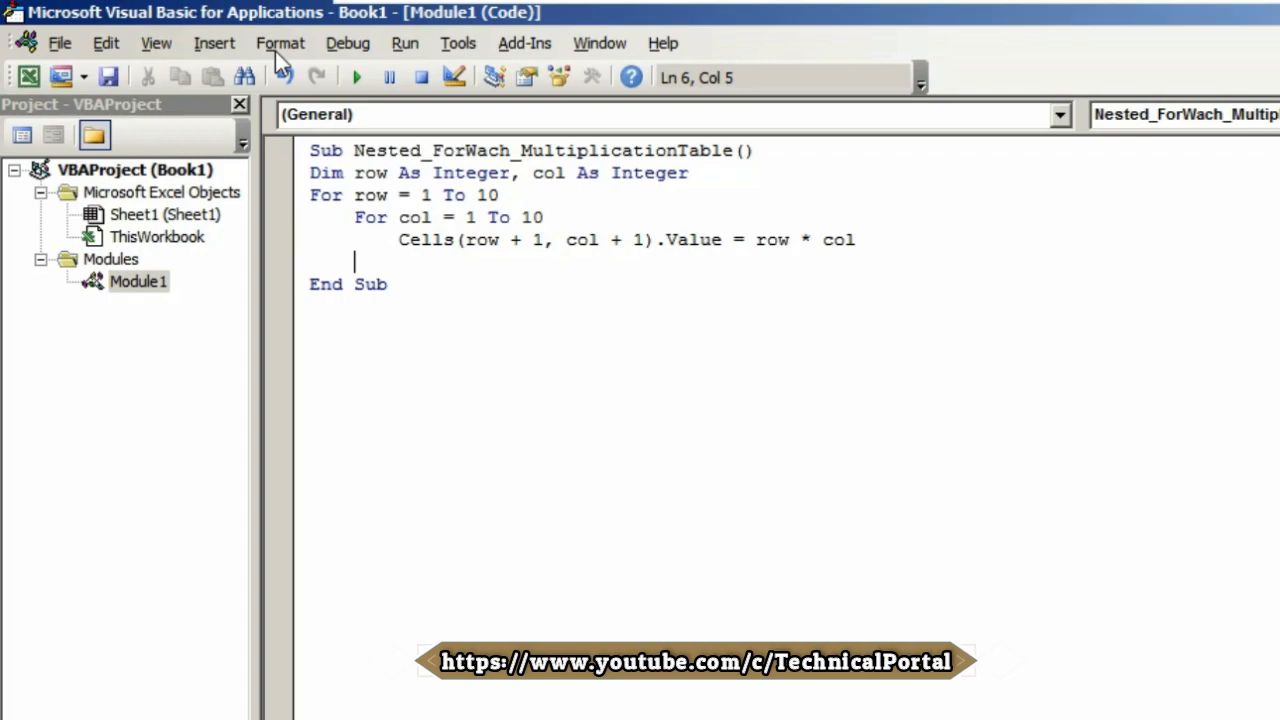
# Close the inner loop with Next col and begin the outer Next
pyautogui.write('next col')
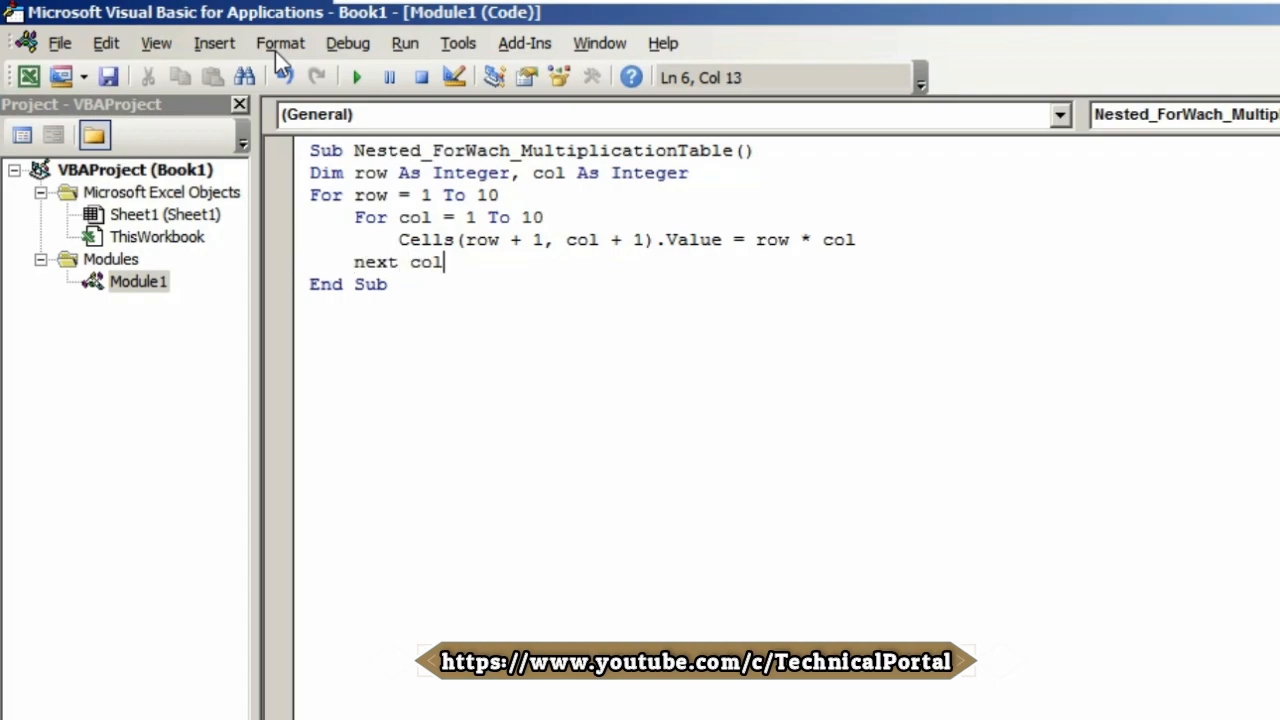
pyautogui.press('enter')
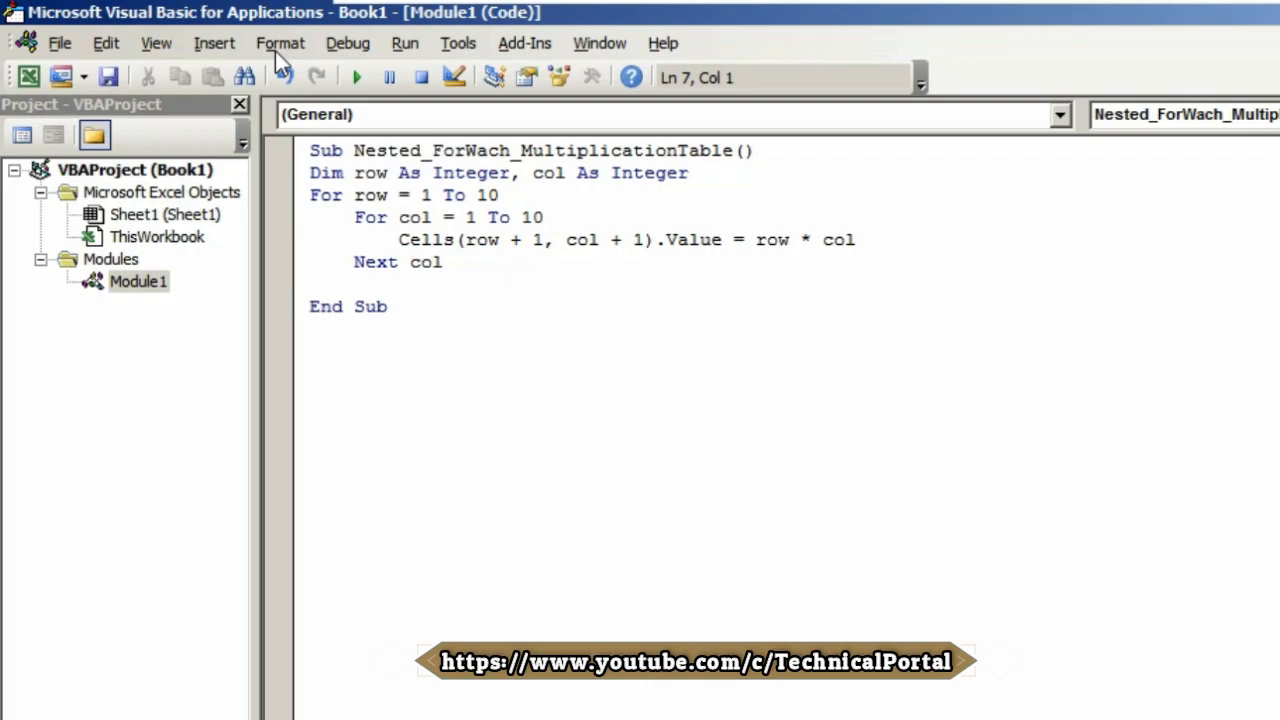
pyautogui.write('next')
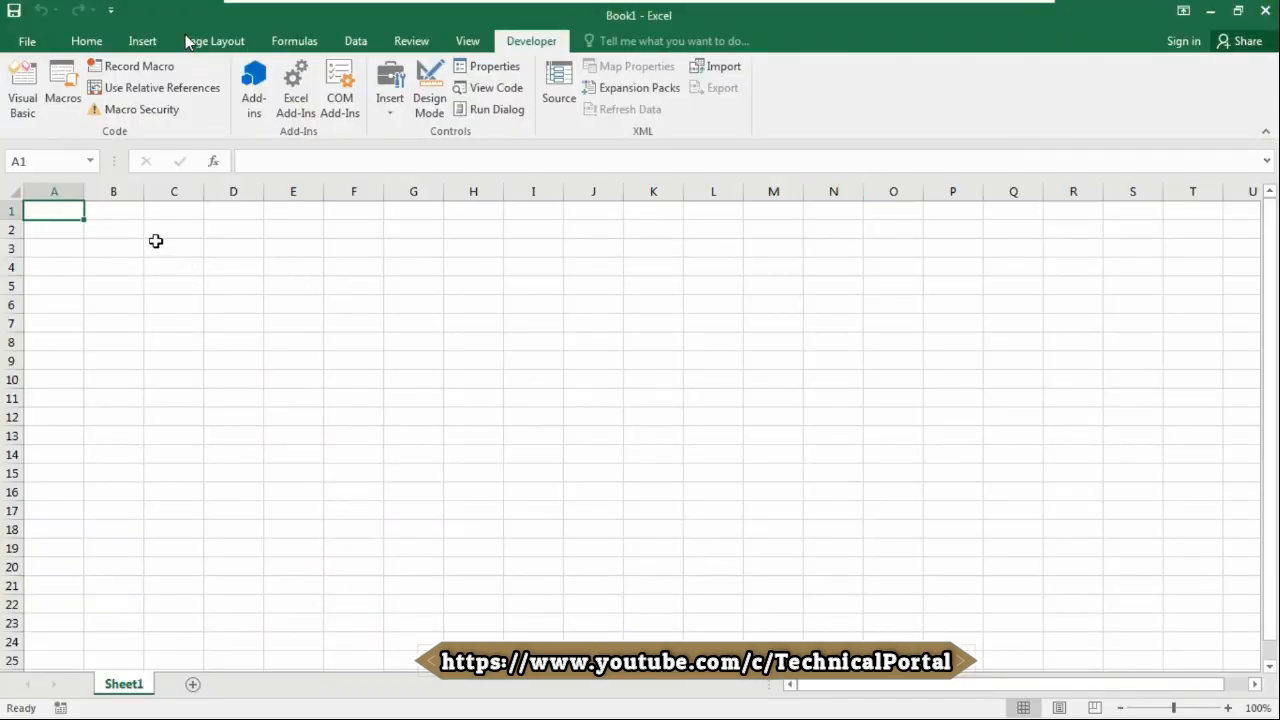
pyautogui.moveTo(136, 214)
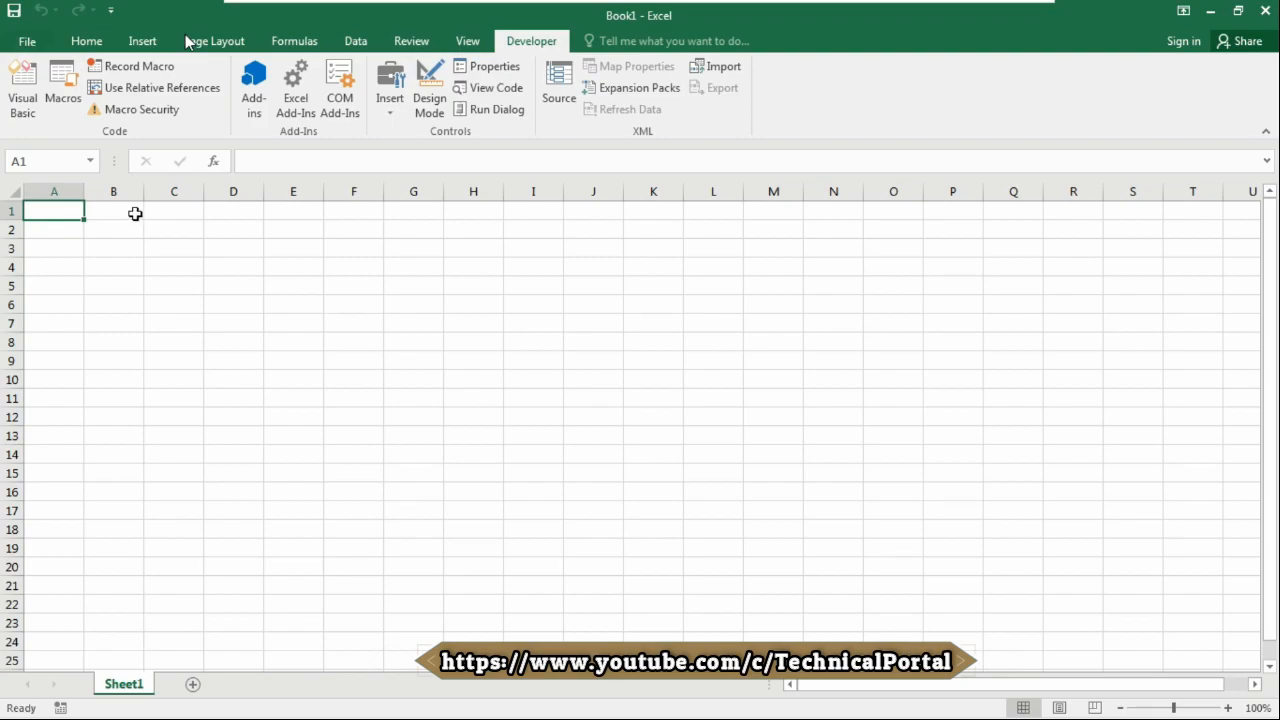
pyautogui.moveTo(128, 210)
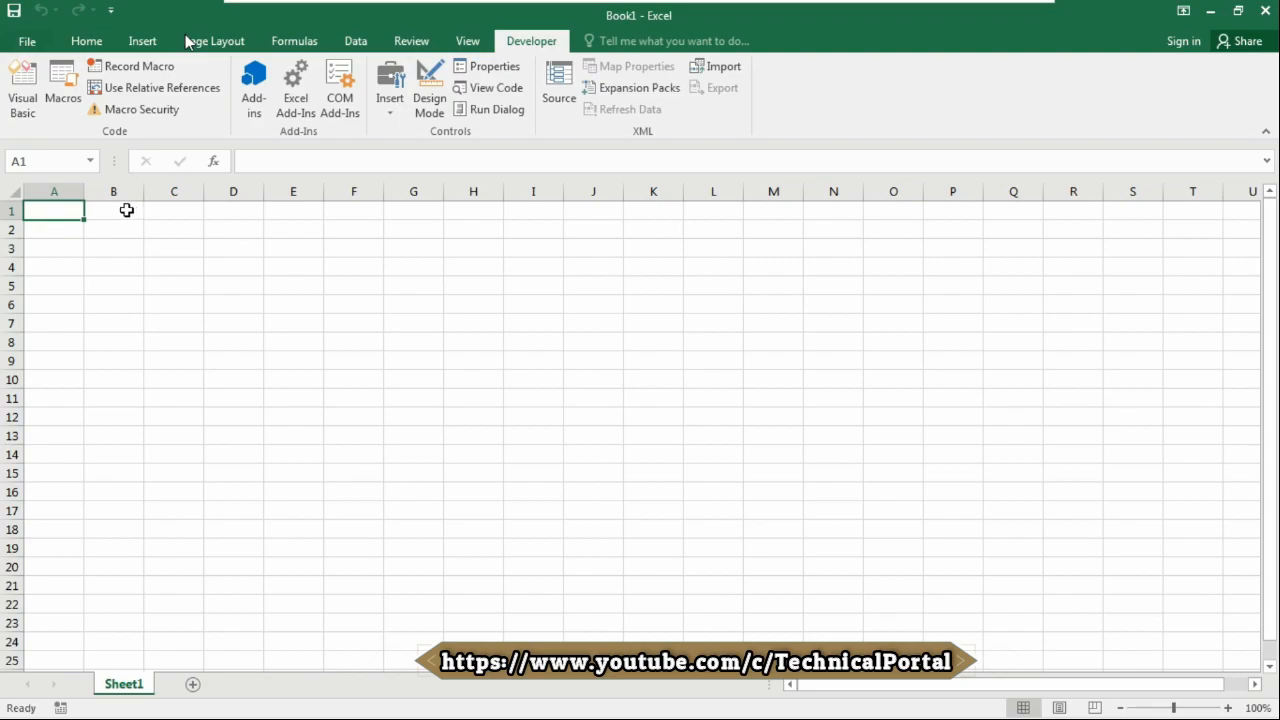
# Fill the column headers 1 to 10 across B1:K1, starting from B1
pyautogui.click(112, 210)
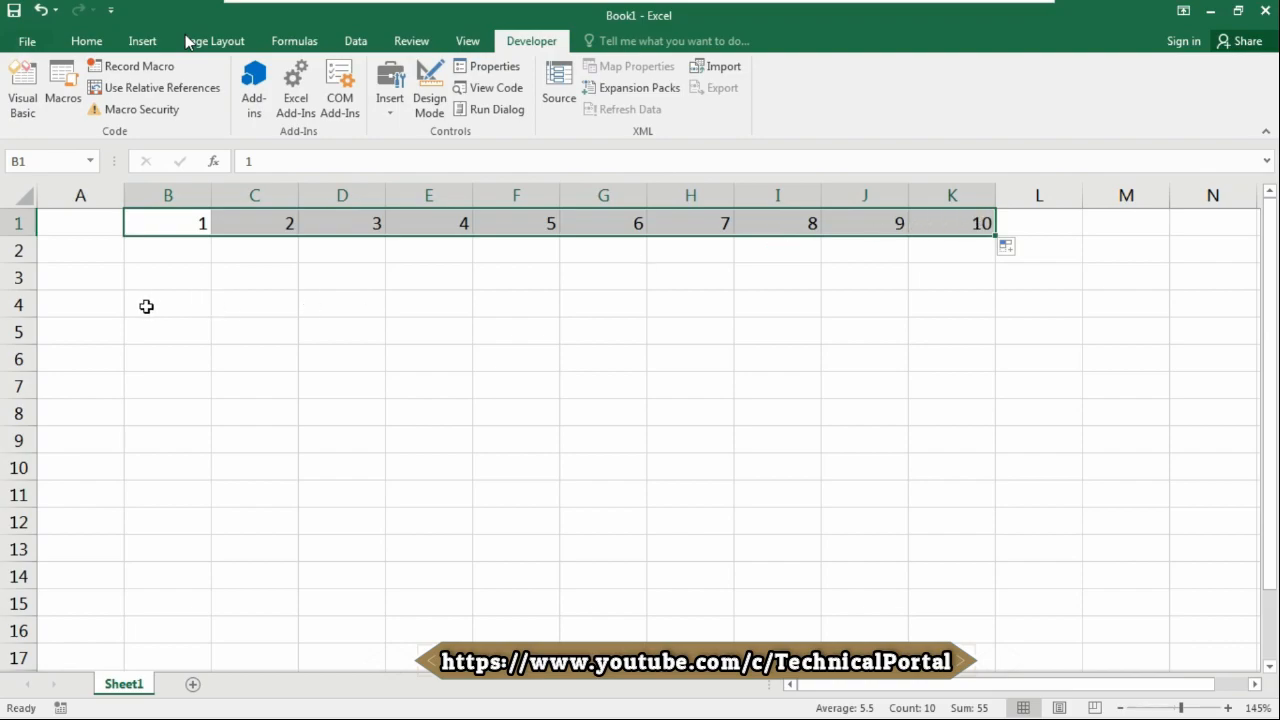
# Enter 1 and 2 in A2:A3 and fill the series down to 10 in A11
pyautogui.click(80, 250)
pyautogui.write('1')
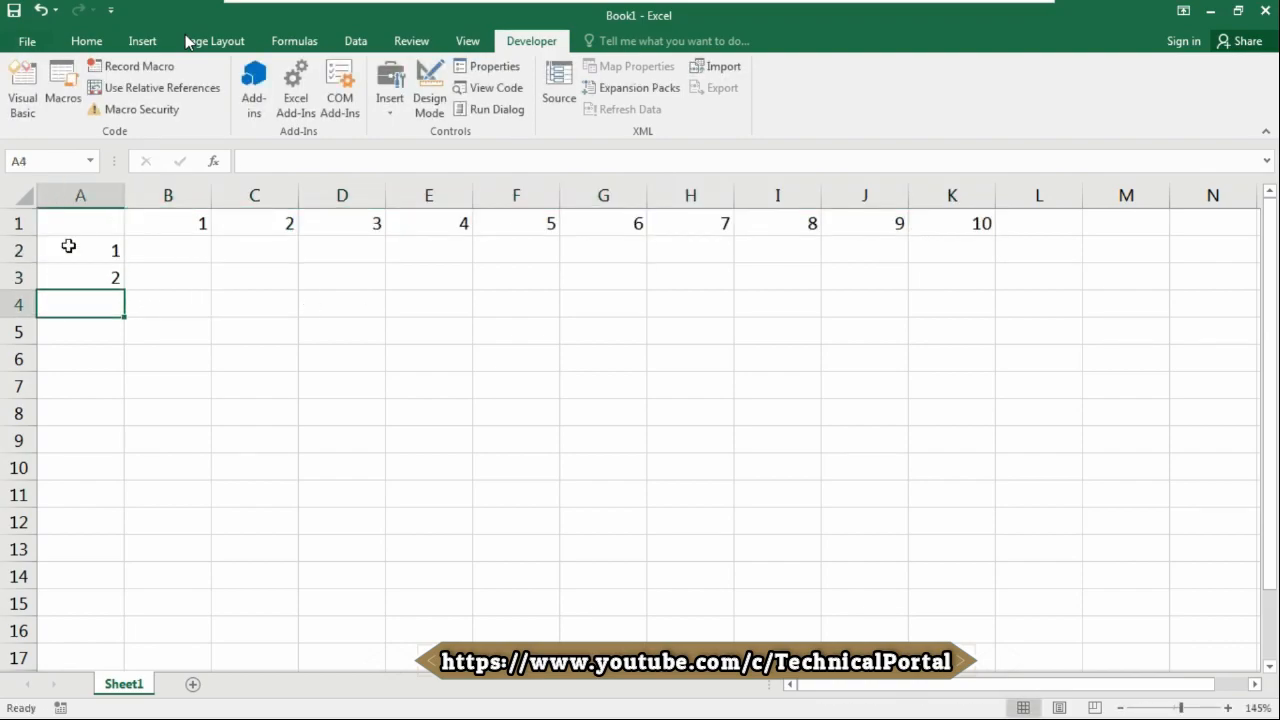
pyautogui.moveTo(80, 250); pyautogui.dragTo(80, 276)
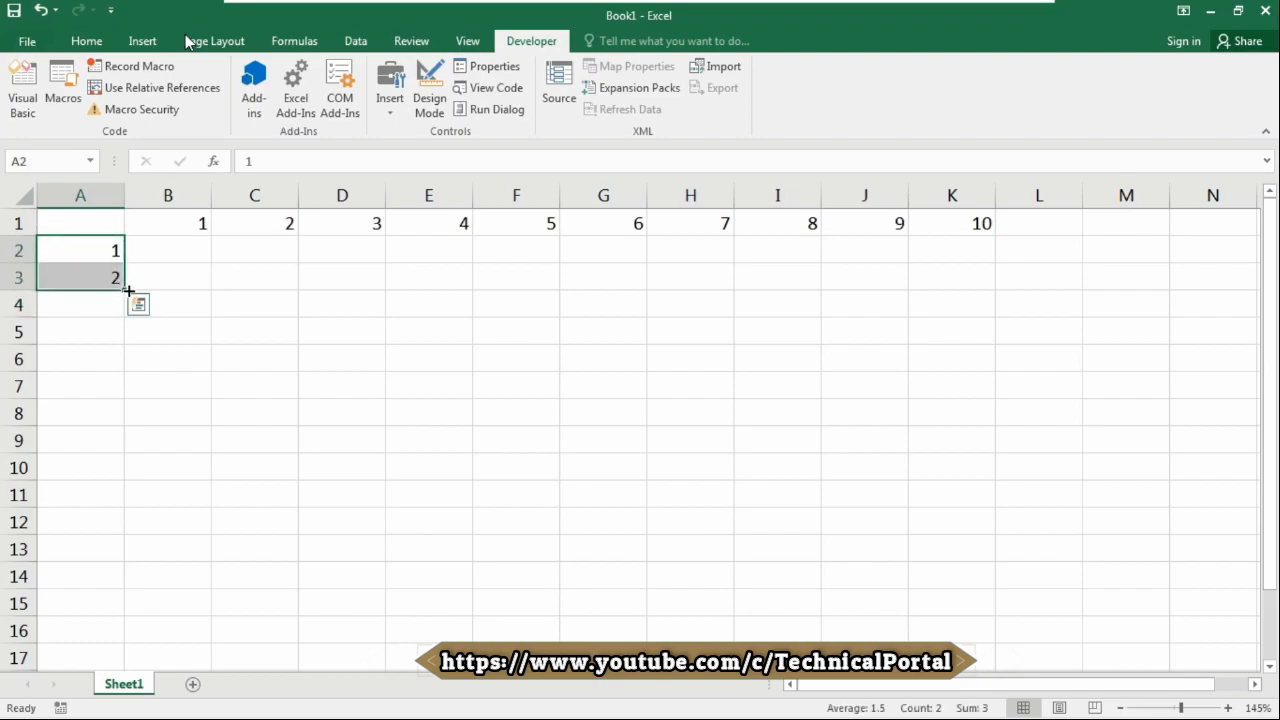
pyautogui.moveTo(128, 292); pyautogui.dragTo(128, 558)
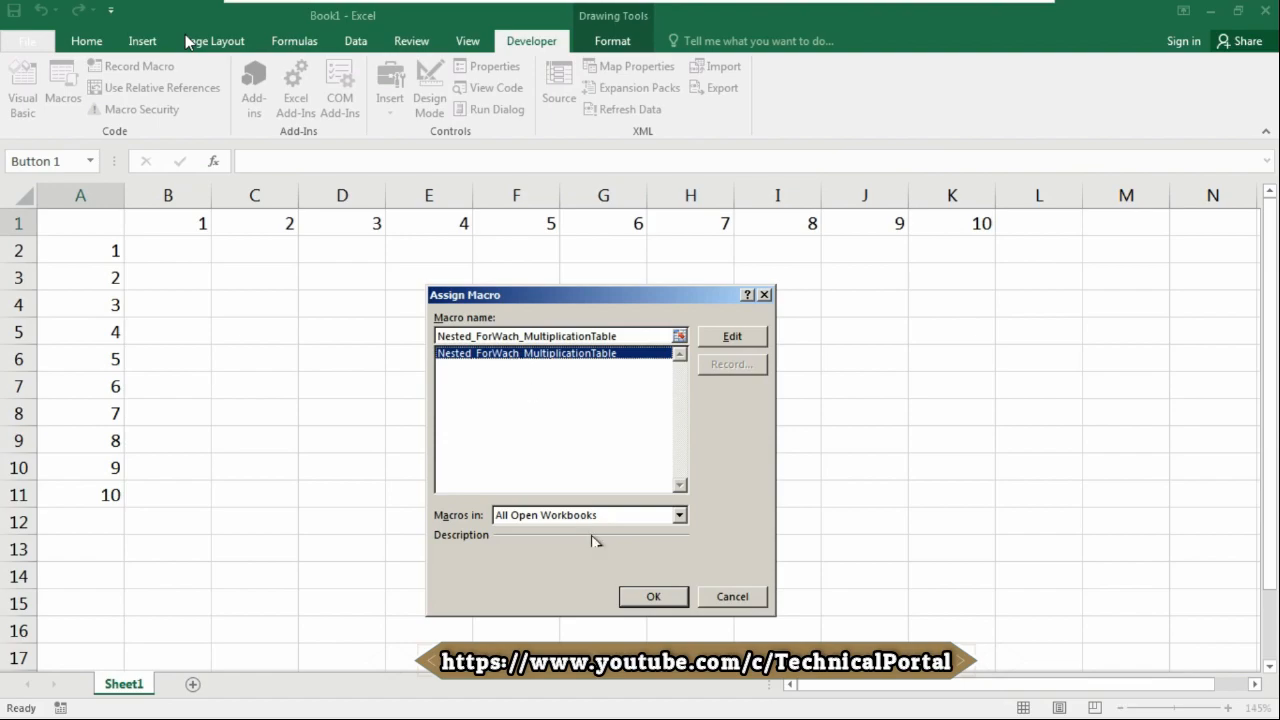
# Assign the Nested_ForWach_MultiplicationTable macro to the new form button in A1
pyautogui.click(652, 596)
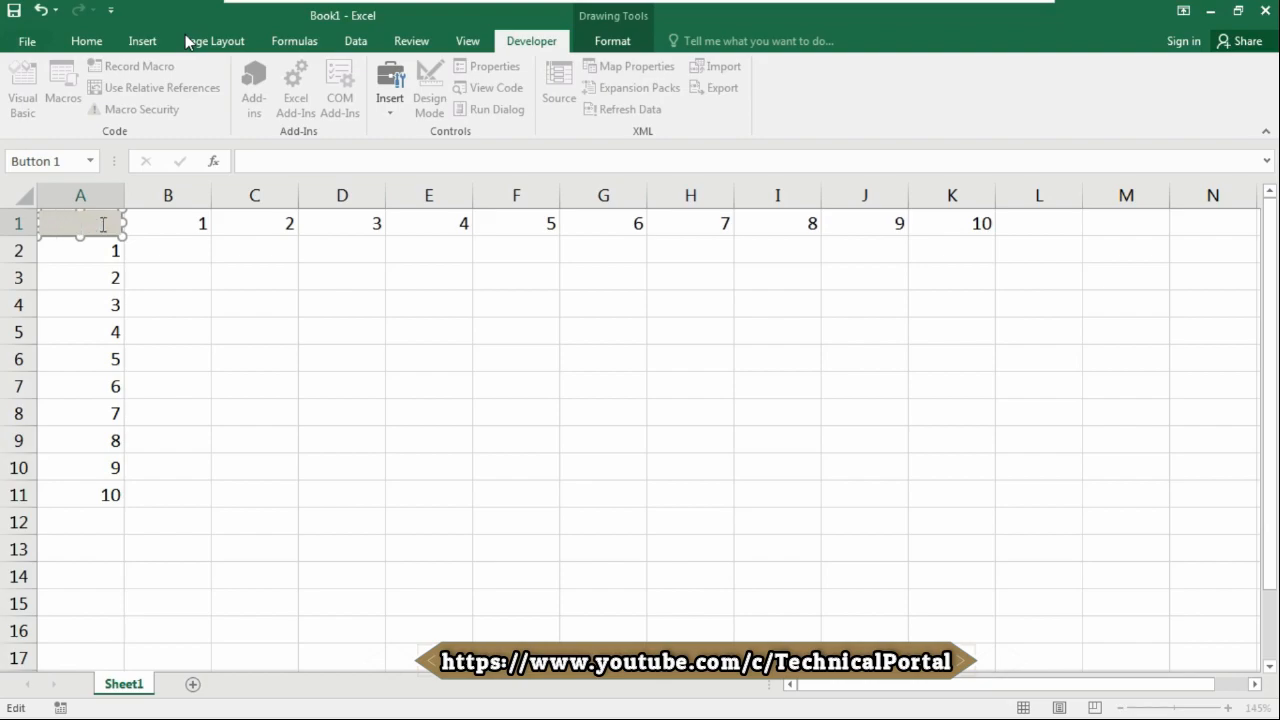
# Relabel the button 'Calculate' and finish editing by selecting B2
pyautogui.write('Calculate')
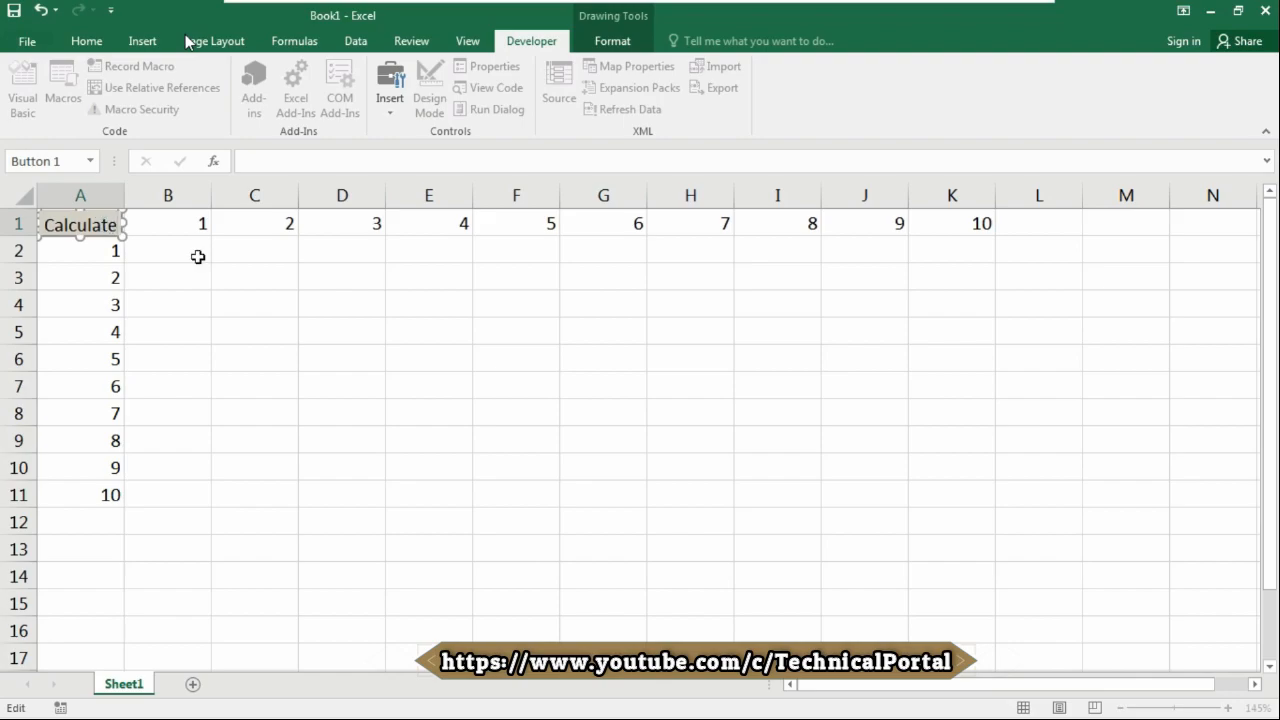
pyautogui.click(168, 250)
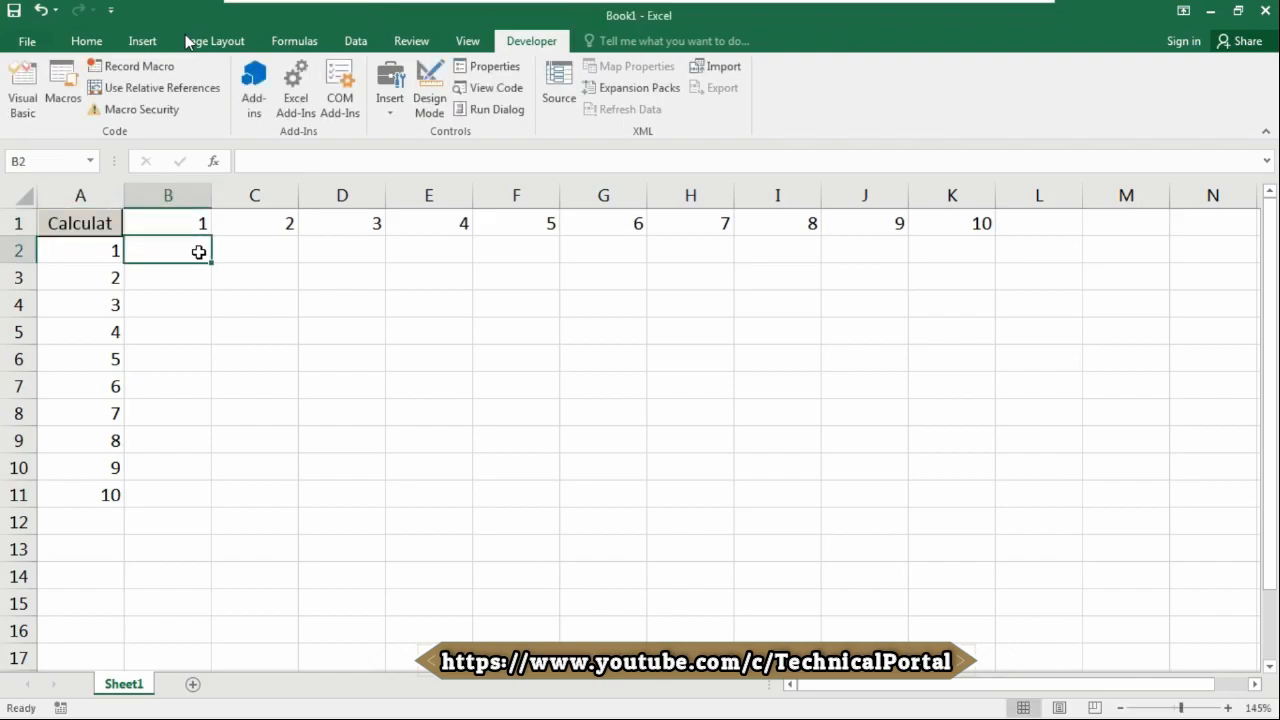
pyautogui.moveTo(104, 236)
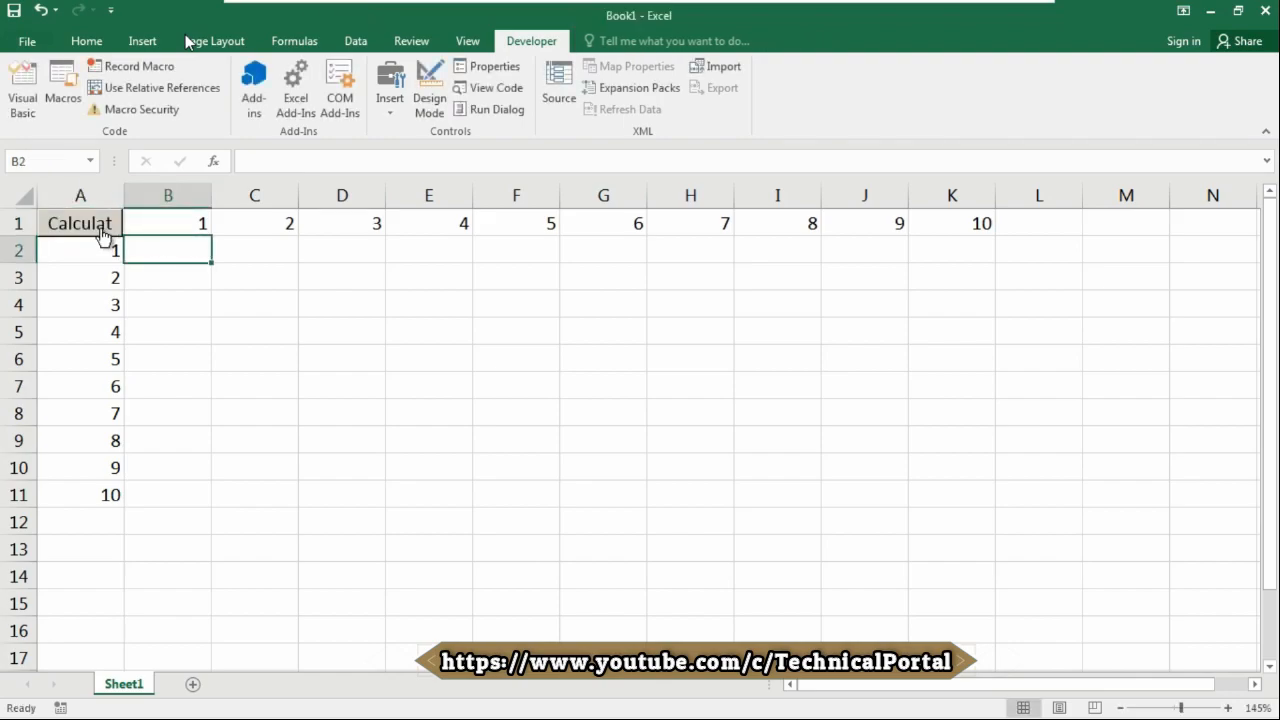